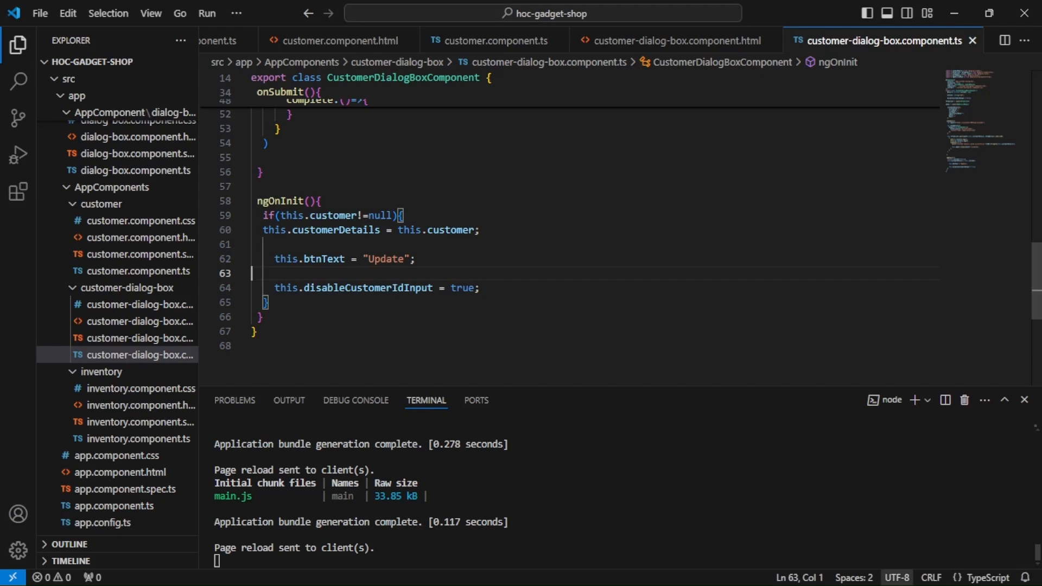
# Step: Glance at the dialog box HTML template, then return to onSubmit in the TypeScript file
pyautogui.scroll(3)
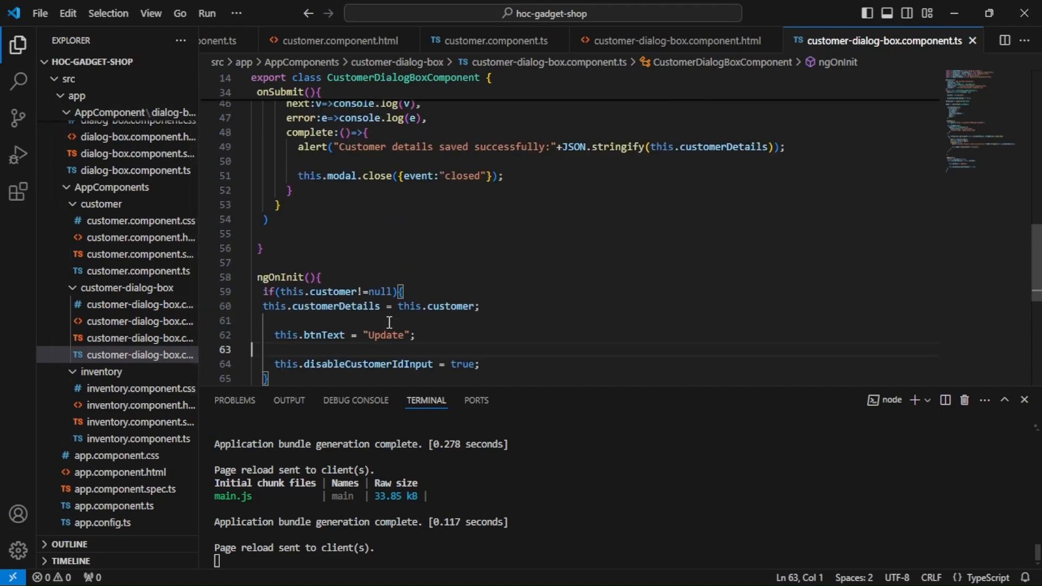
pyautogui.moveTo(715, 104)
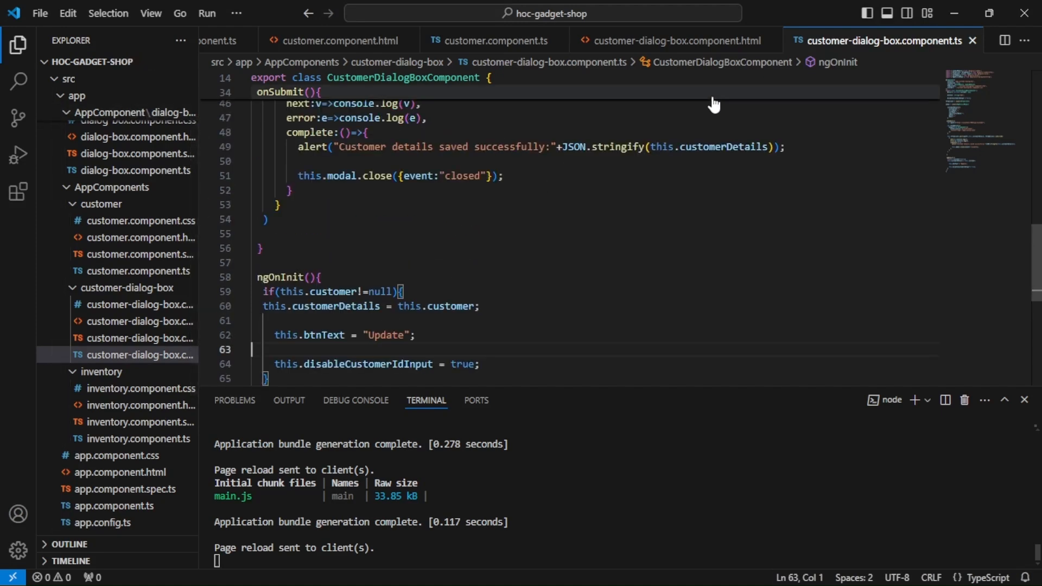
pyautogui.click(673, 40)
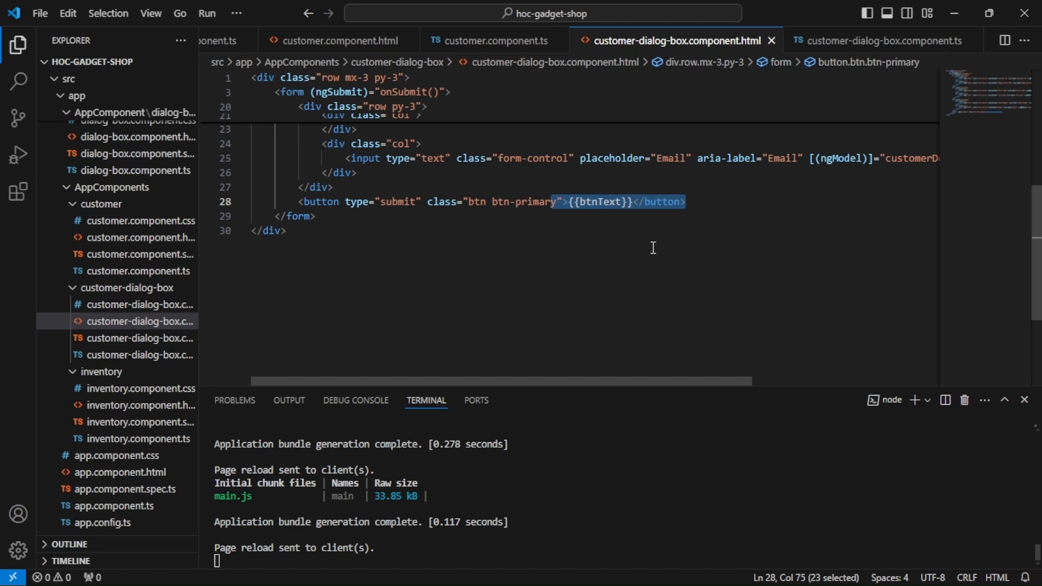
pyautogui.moveTo(221, 326)
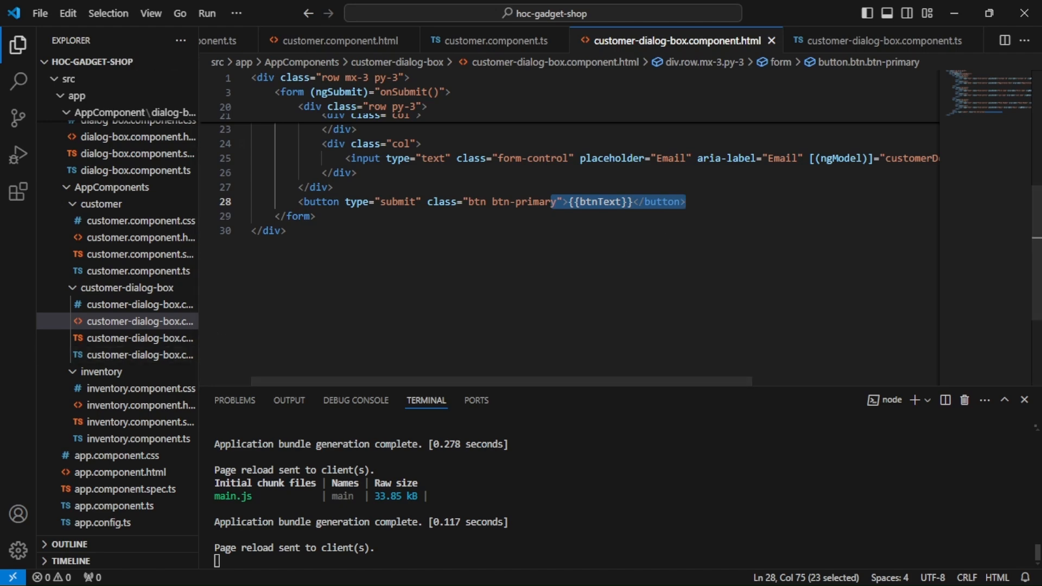
pyautogui.moveTo(628, 209)
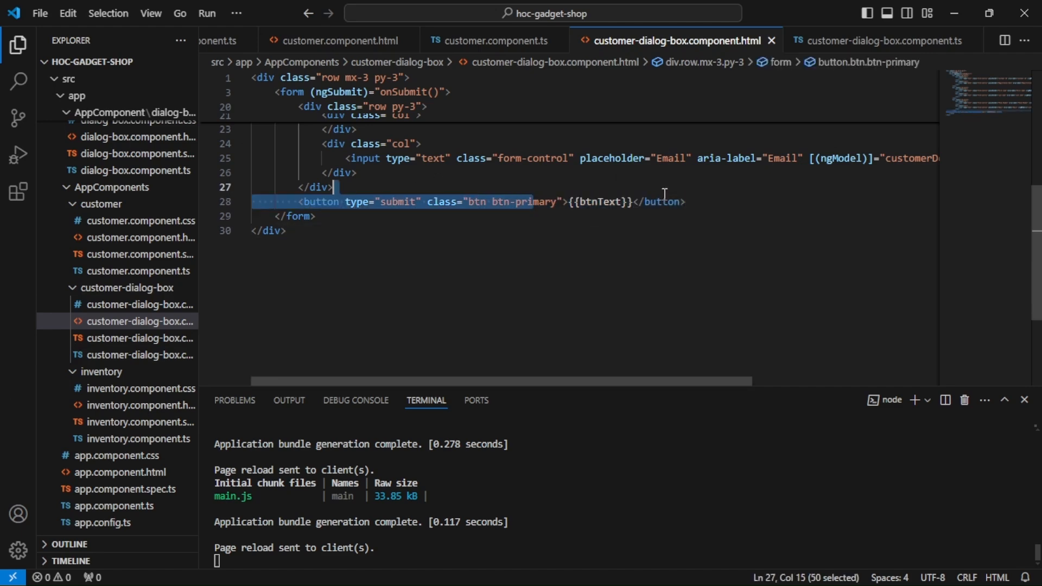
pyautogui.click(877, 41)
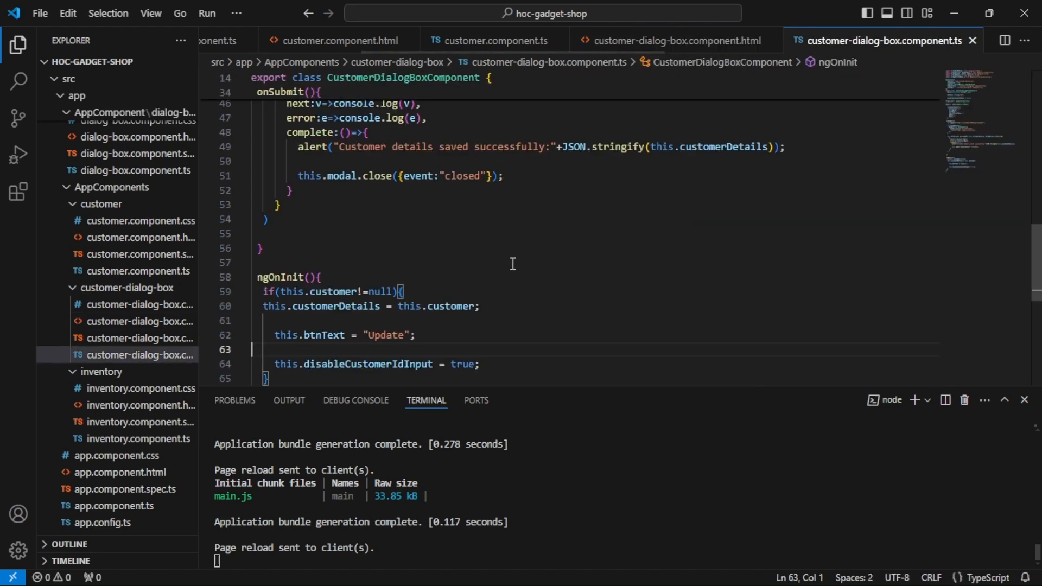
pyautogui.scroll(3)
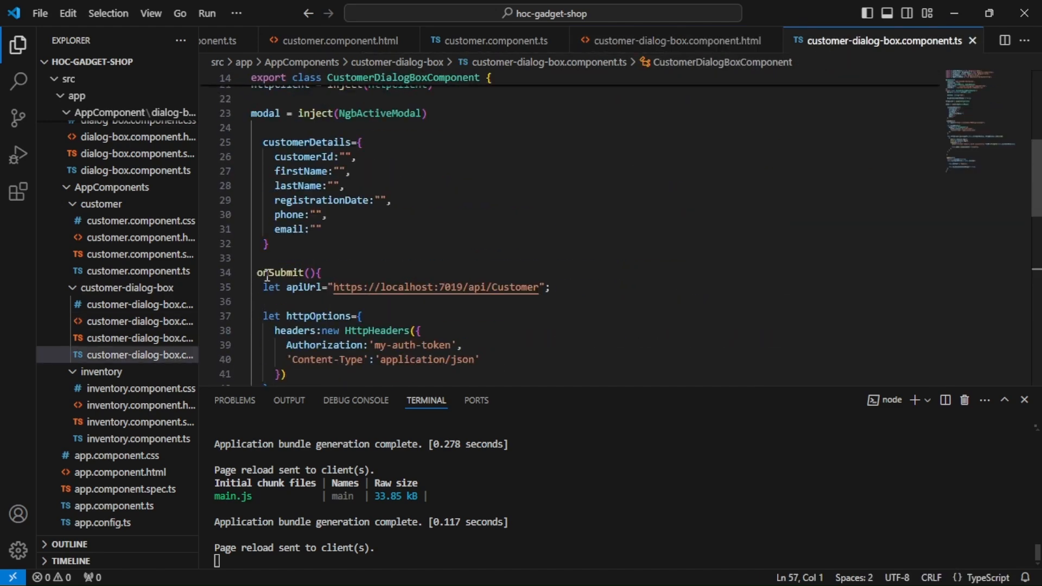
pyautogui.doubleClick(282, 273)
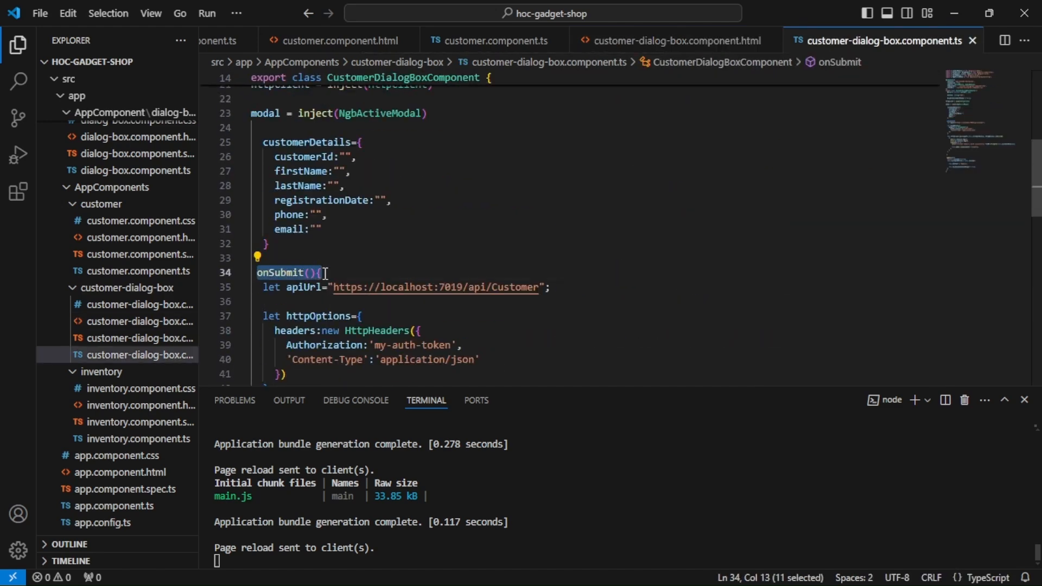
# Step: Scroll to ngOnInit and inspect the update-mode disableCustomerIdInput property
pyautogui.scroll(-3)
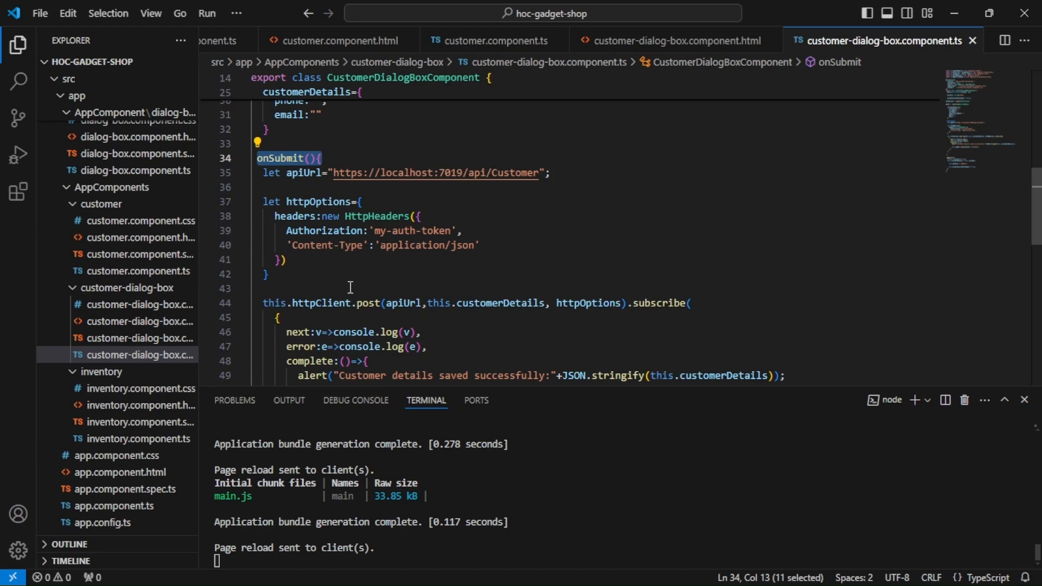
pyautogui.scroll(-3)
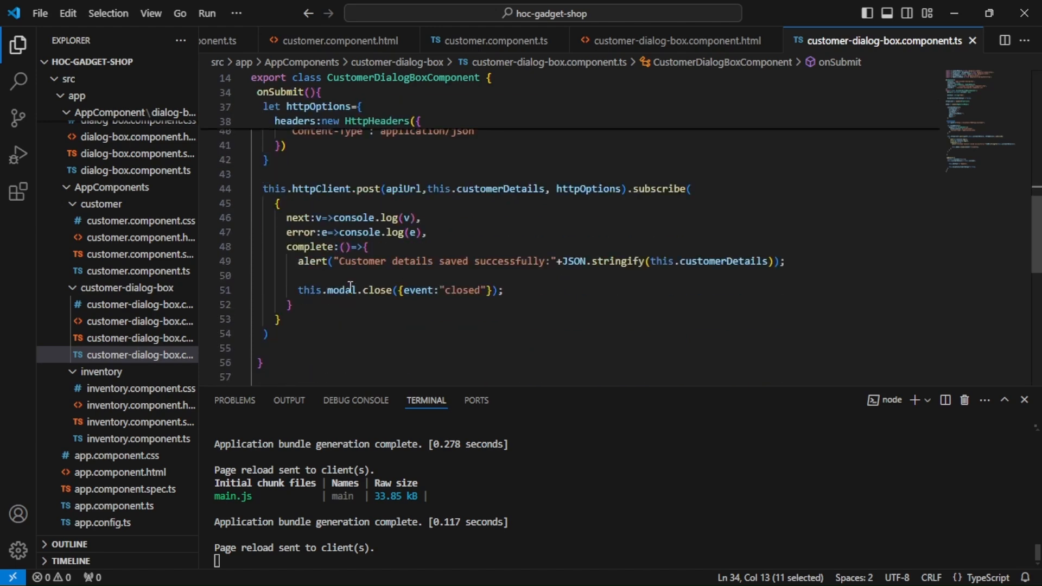
pyautogui.scroll(-3)
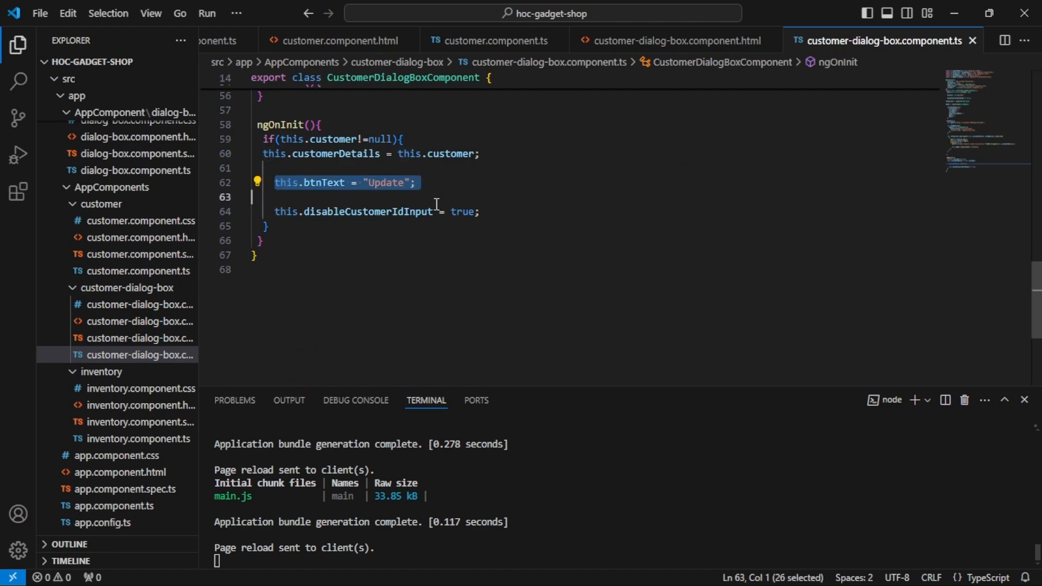
pyautogui.click(491, 211)
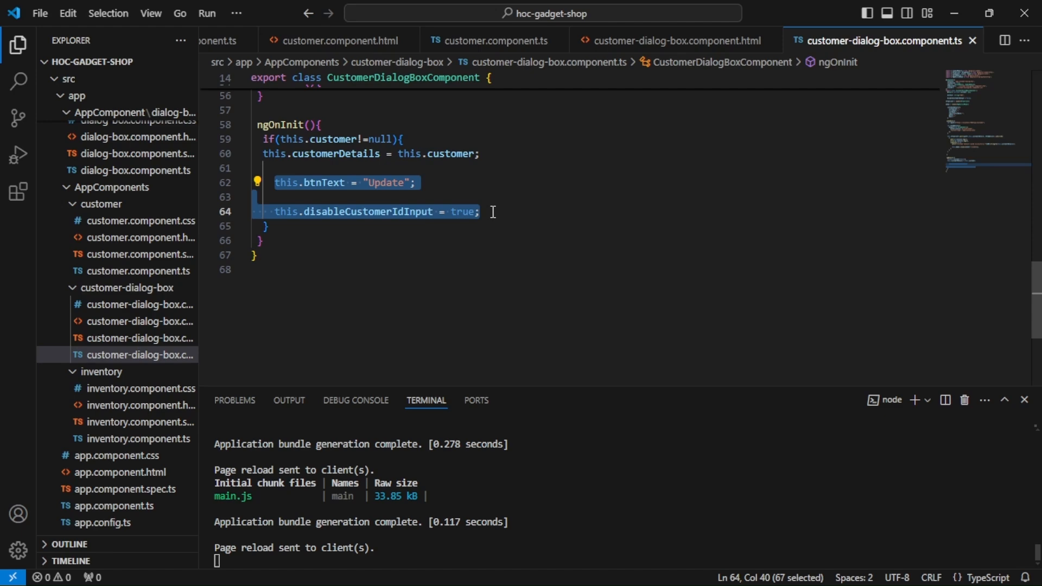
pyautogui.click(278, 211)
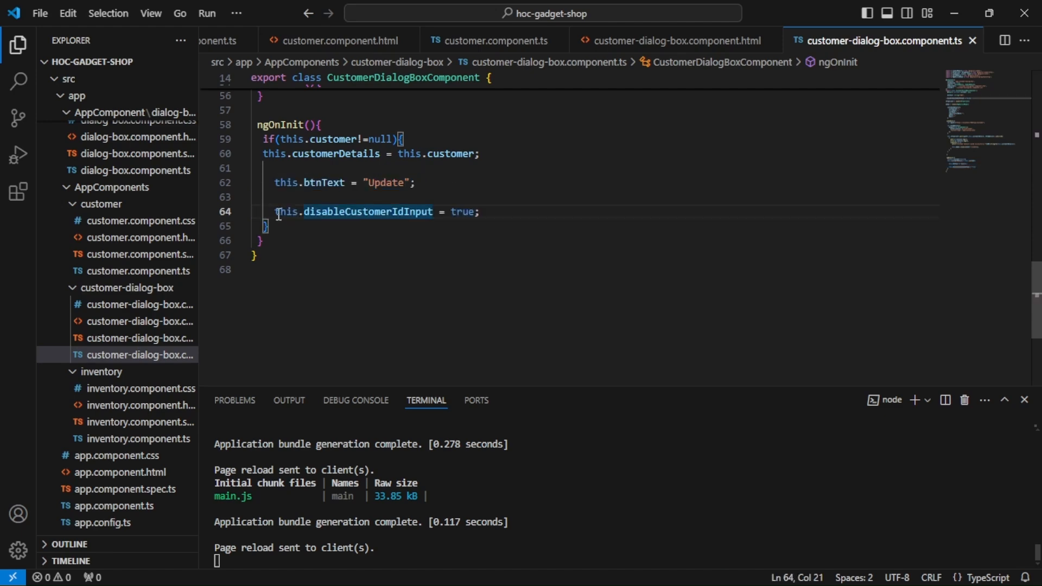
pyautogui.doubleClick(355, 211)
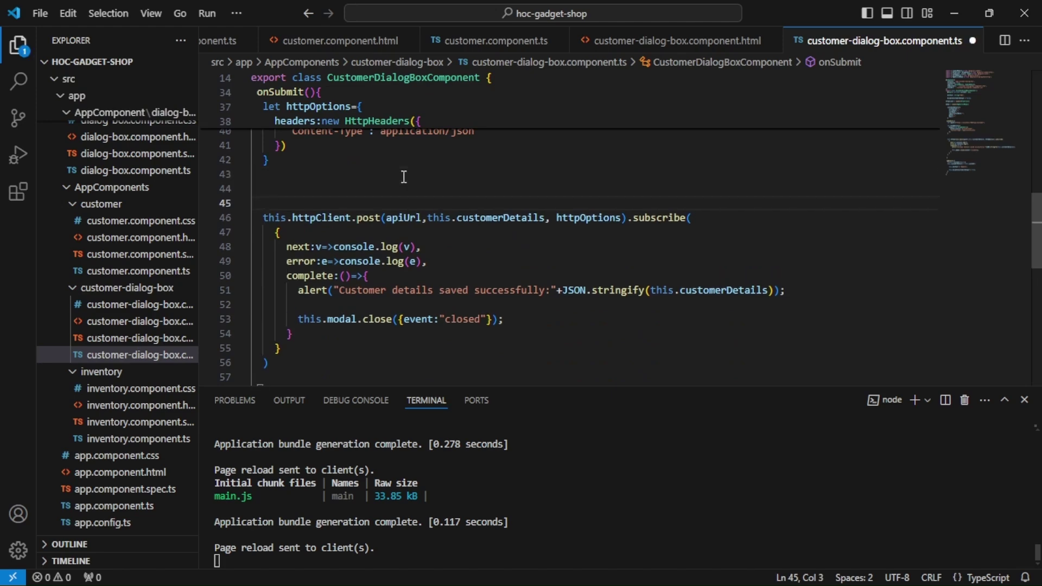
# Step: Type if(this.disableCustomerIdInput==true){ } else{ before the POST call in onSubmit
pyautogui.write('if()')
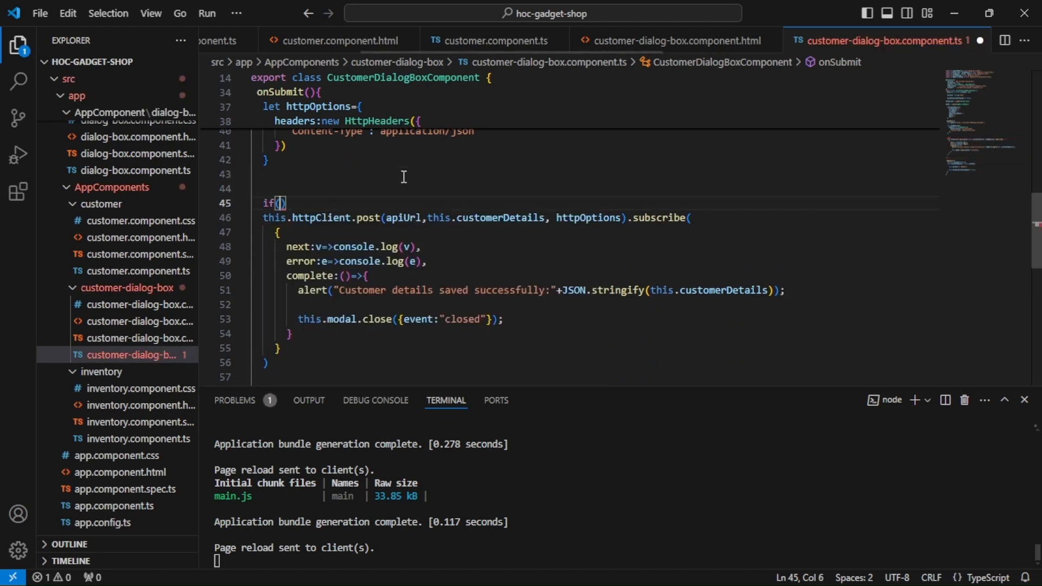
pyautogui.write('this.disableCustomerIdInput==')
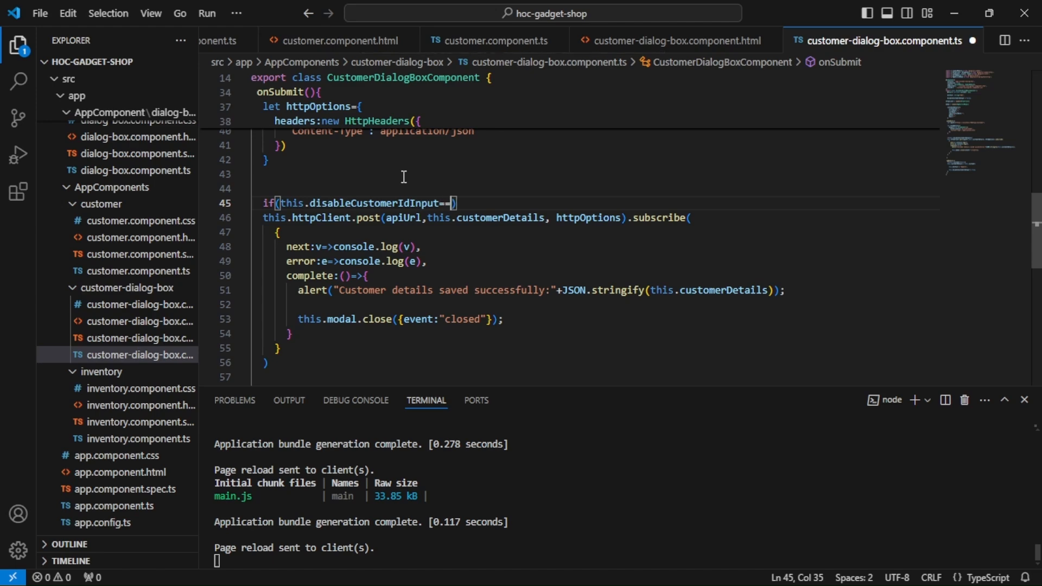
pyautogui.write('true){')
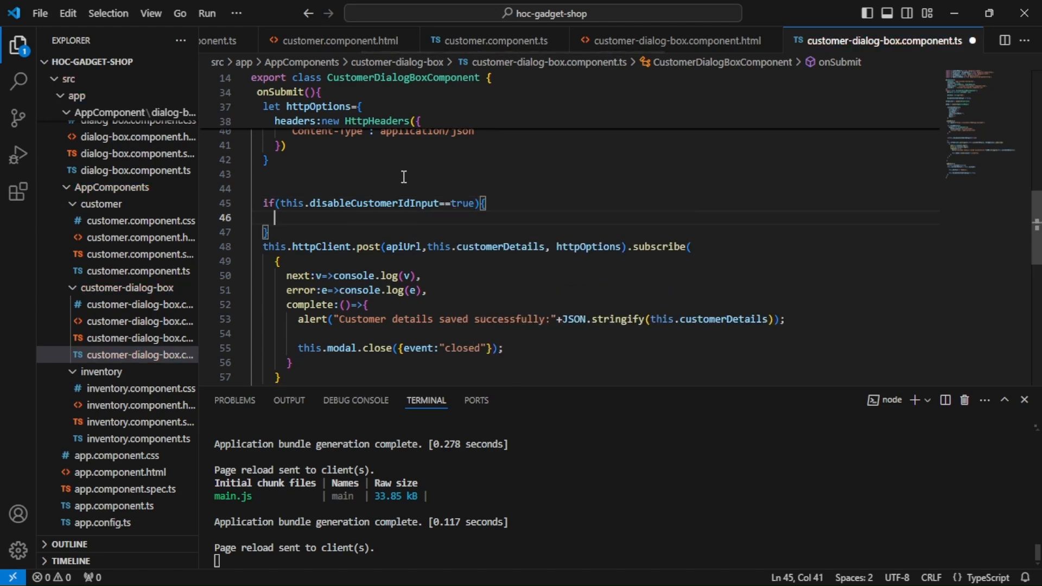
pyautogui.write('else{')
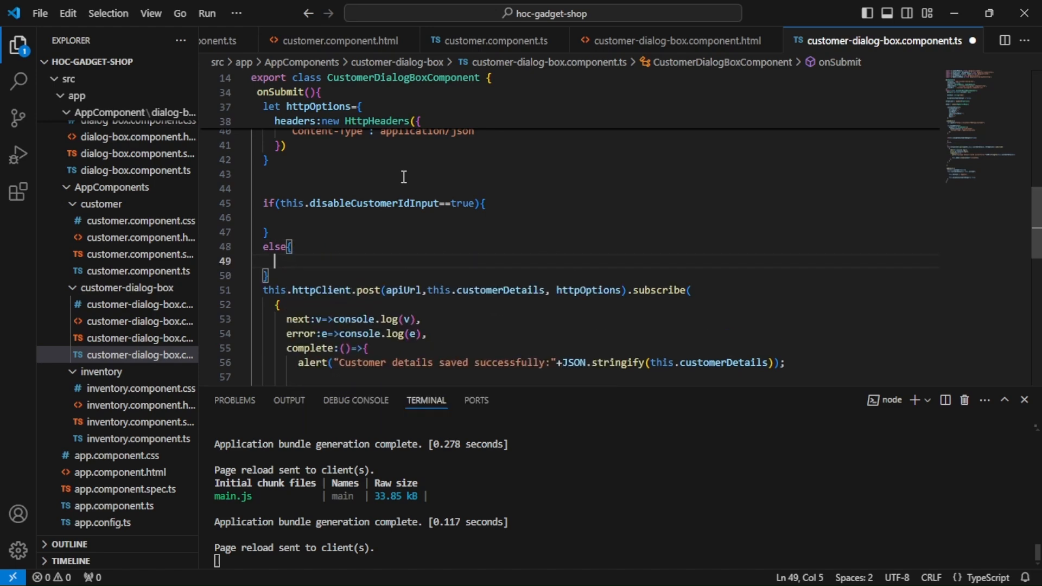
# Step: Move the else branch's closing brace after the POST subscribe call, leaving the caret in the if block
pyautogui.press('Backspace')
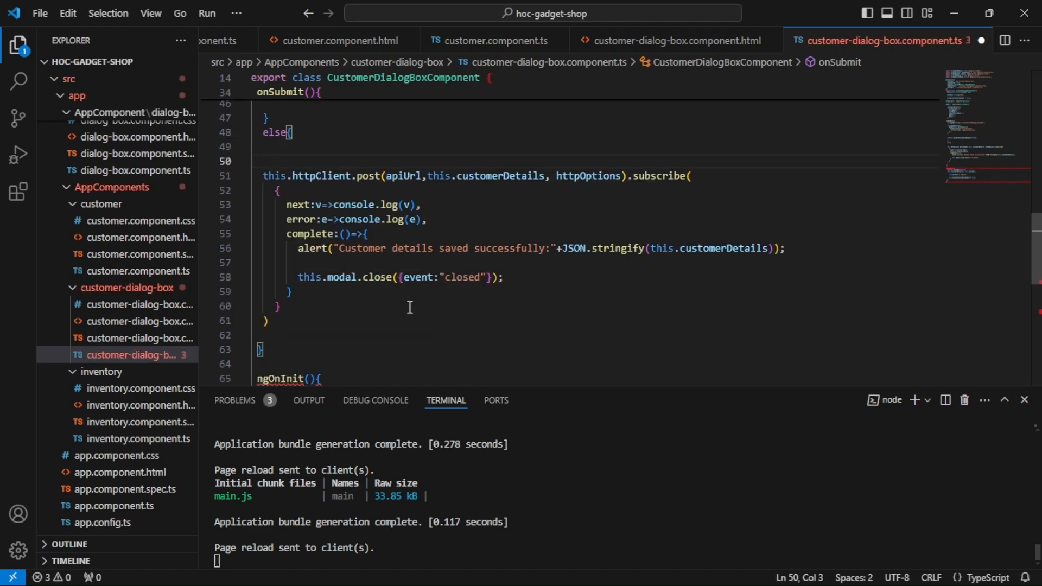
pyautogui.click(278, 305)
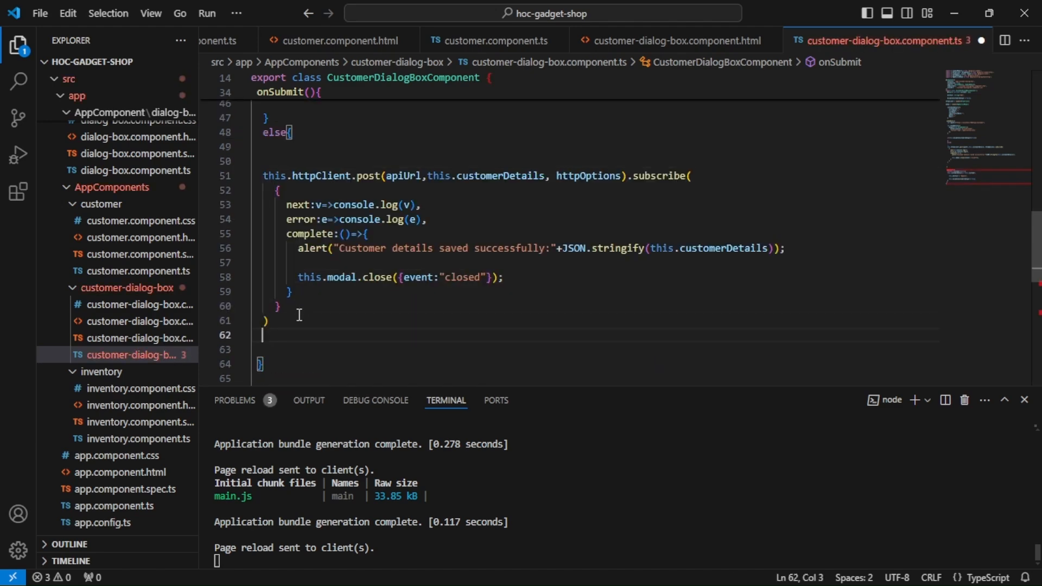
pyautogui.scroll(-3)
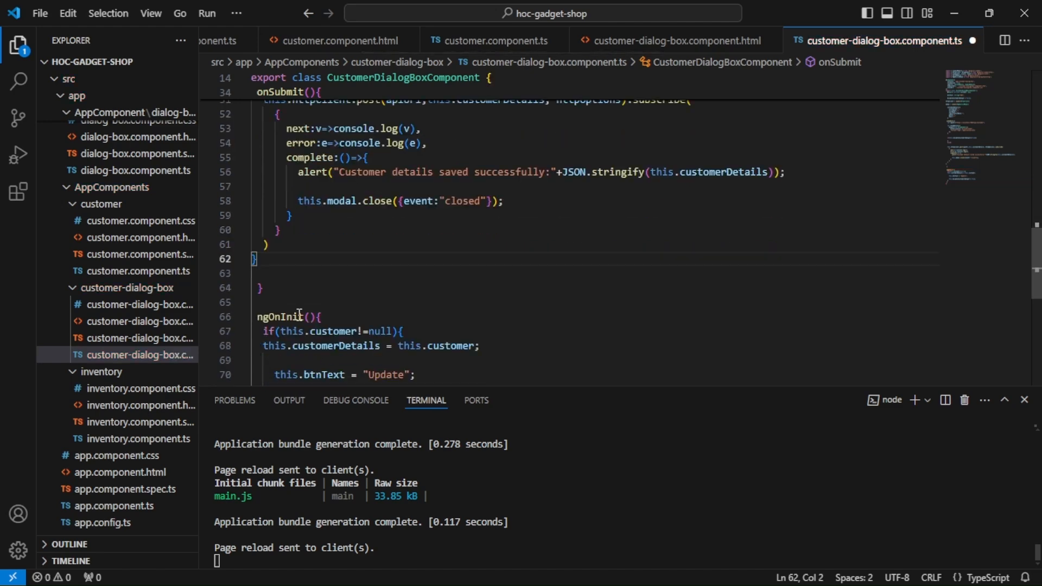
pyautogui.scroll(3)
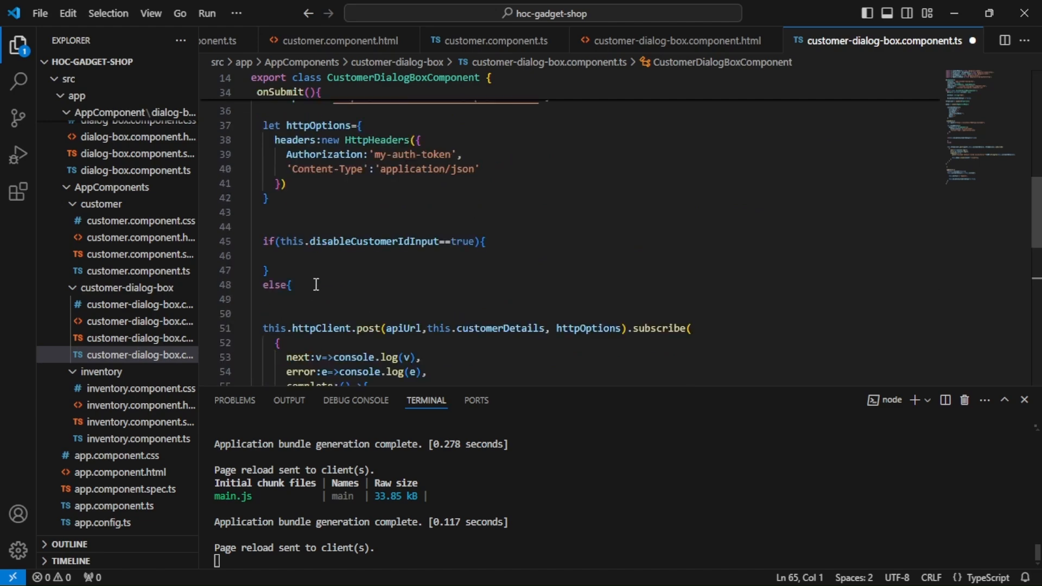
pyautogui.click(299, 256)
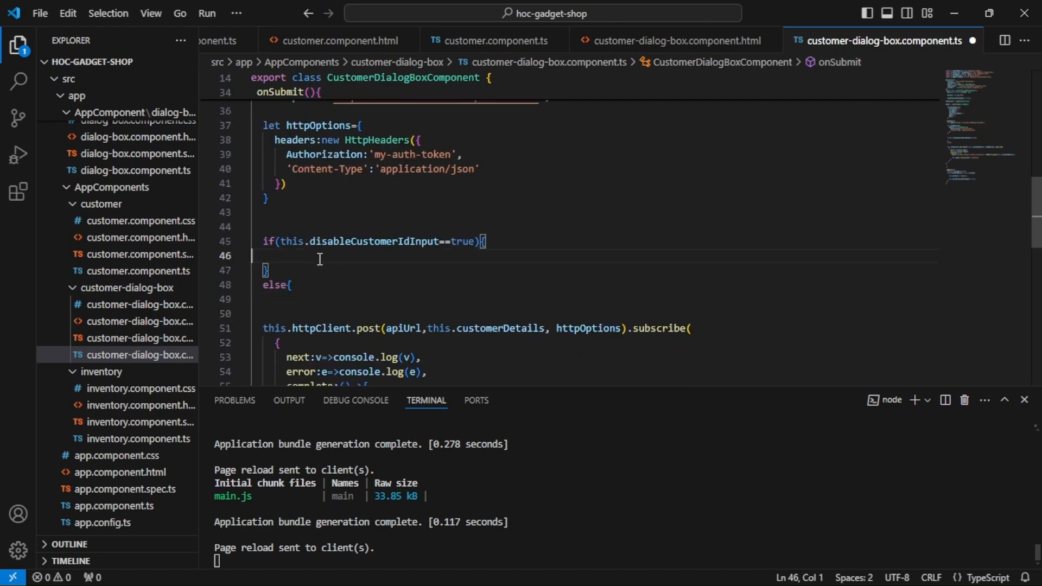
pyautogui.click(336, 285)
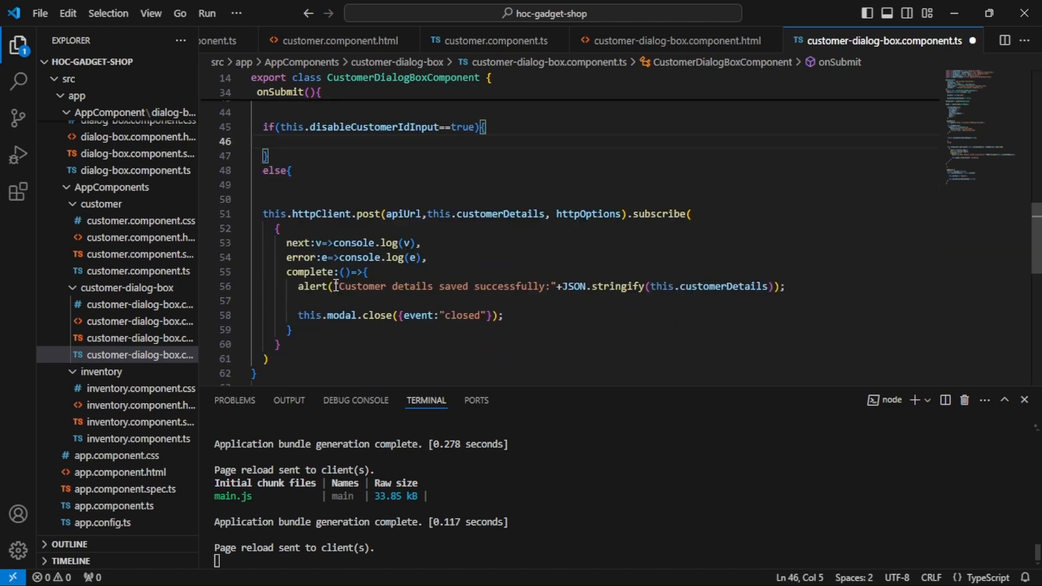
# Step: Make the PUT branch alert say details were 'updated' and save customer-dialog-box.component.ts
pyautogui.click(293, 359)
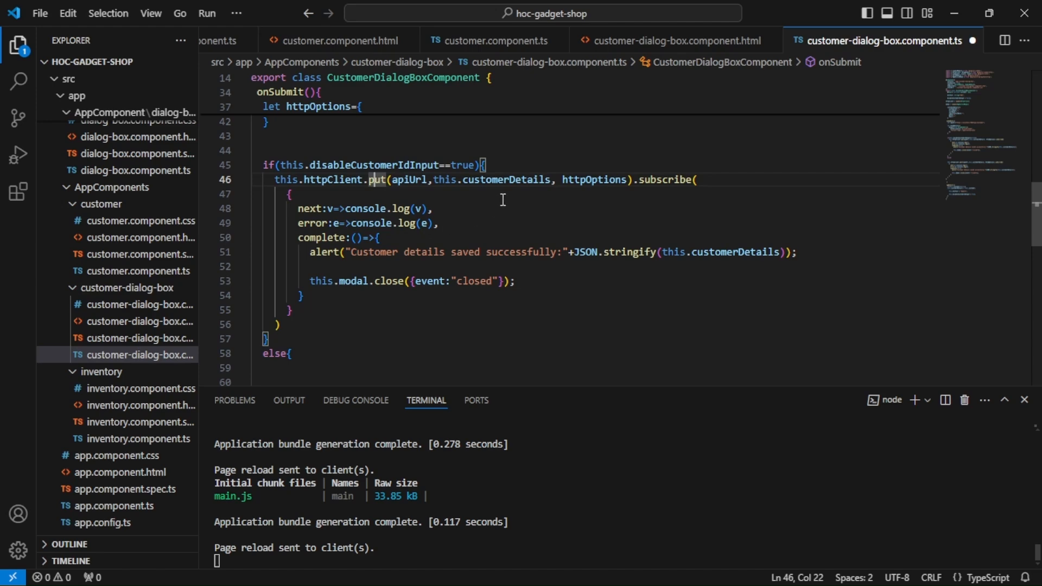
pyautogui.doubleClick(507, 180)
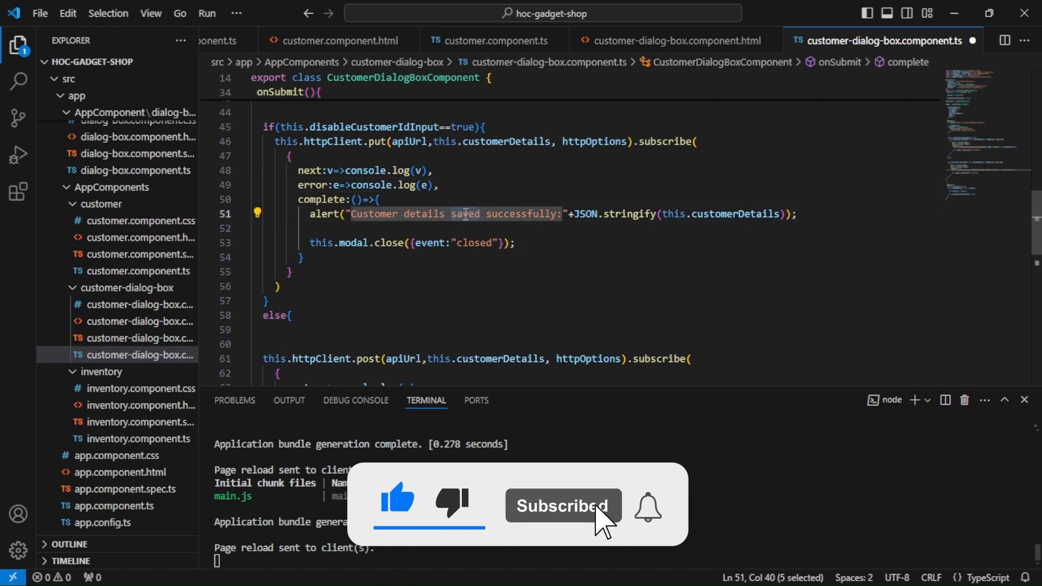
pyautogui.write('updated')
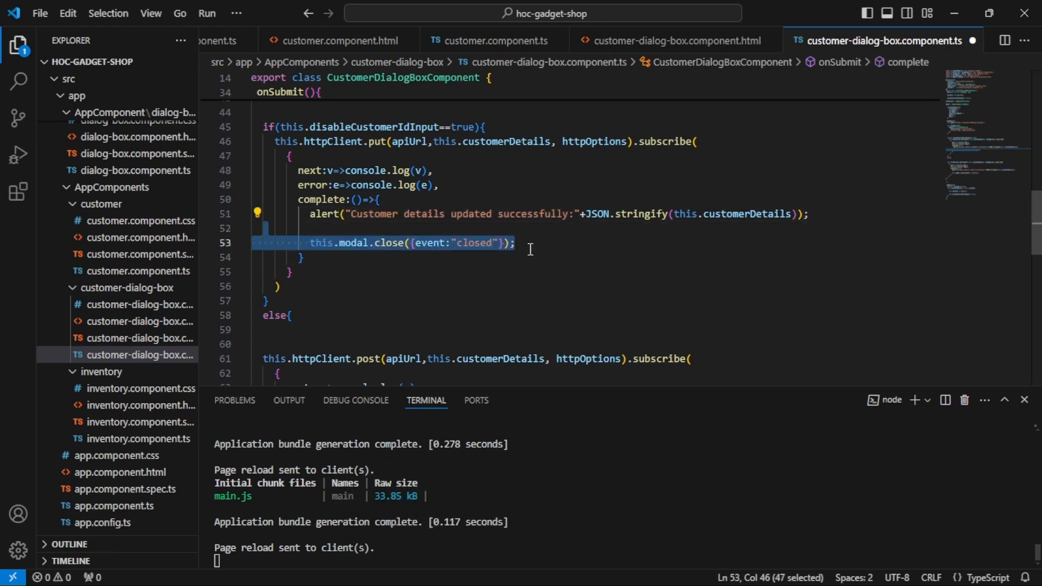
pyautogui.moveTo(481, 255)
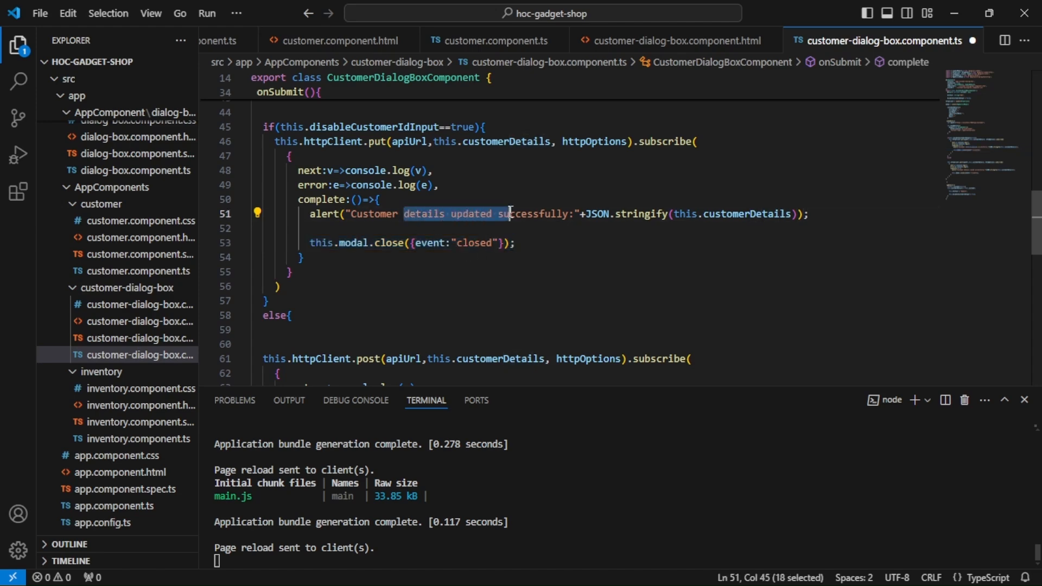
pyautogui.click(515, 243)
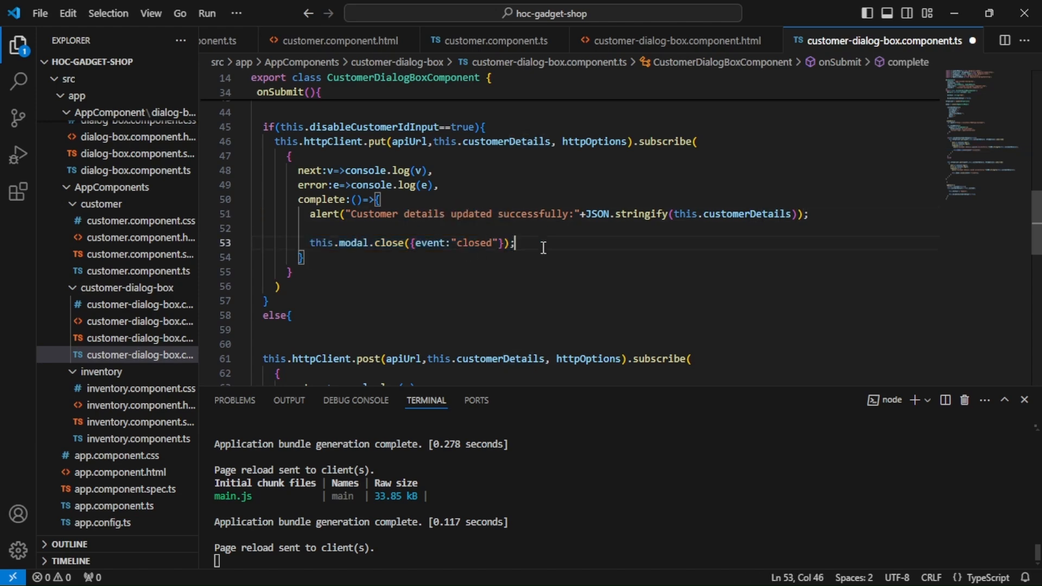
pyautogui.press('ctrl+s')
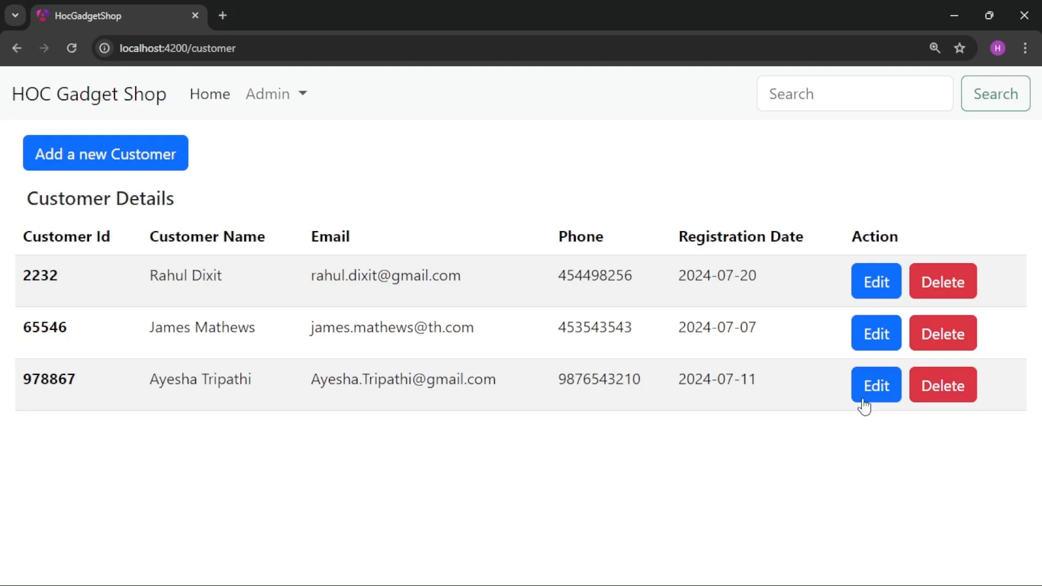
pyautogui.click(876, 385)
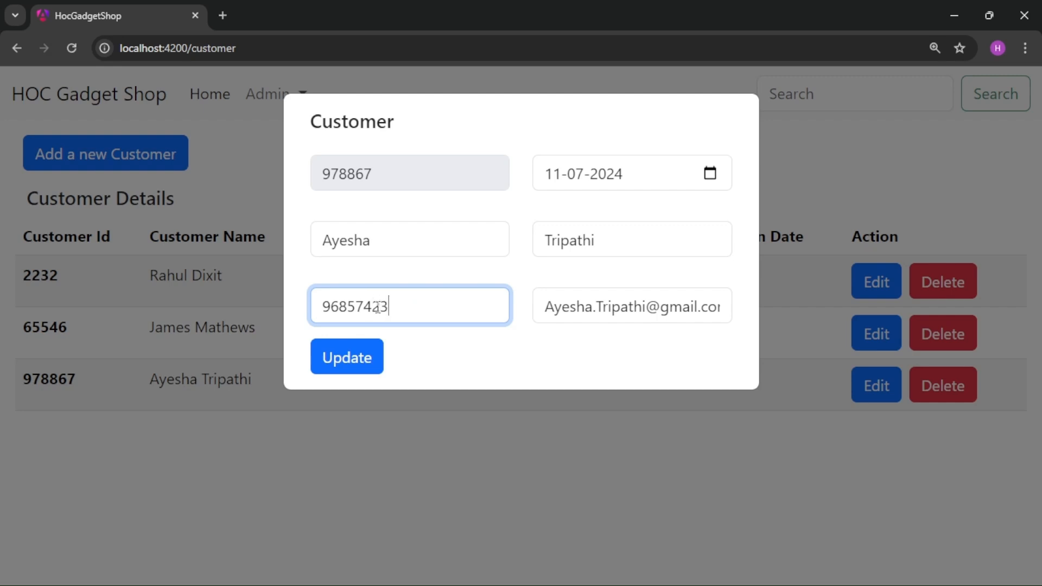
pyautogui.write('10')
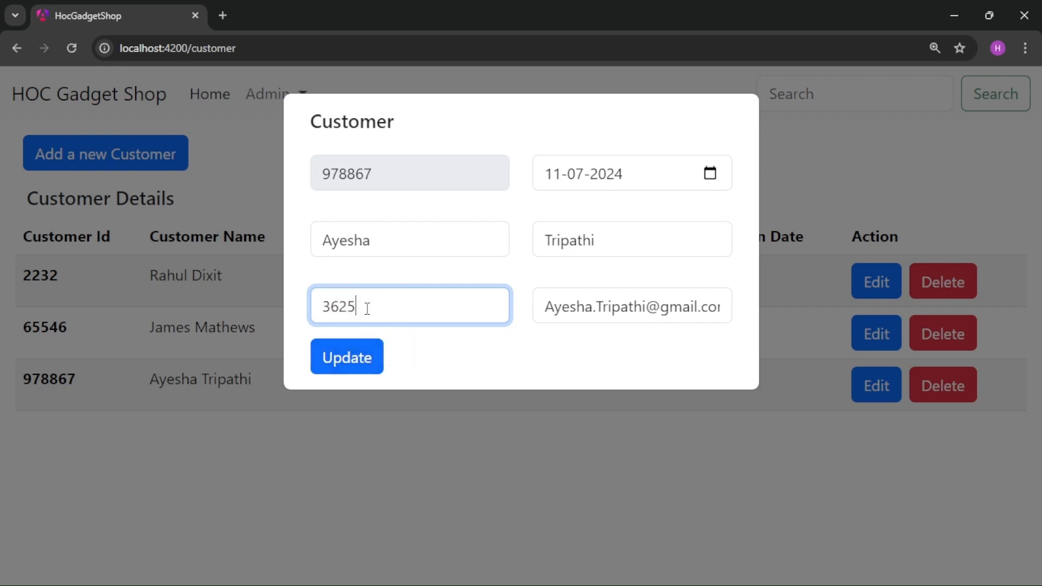
pyautogui.write('147890')
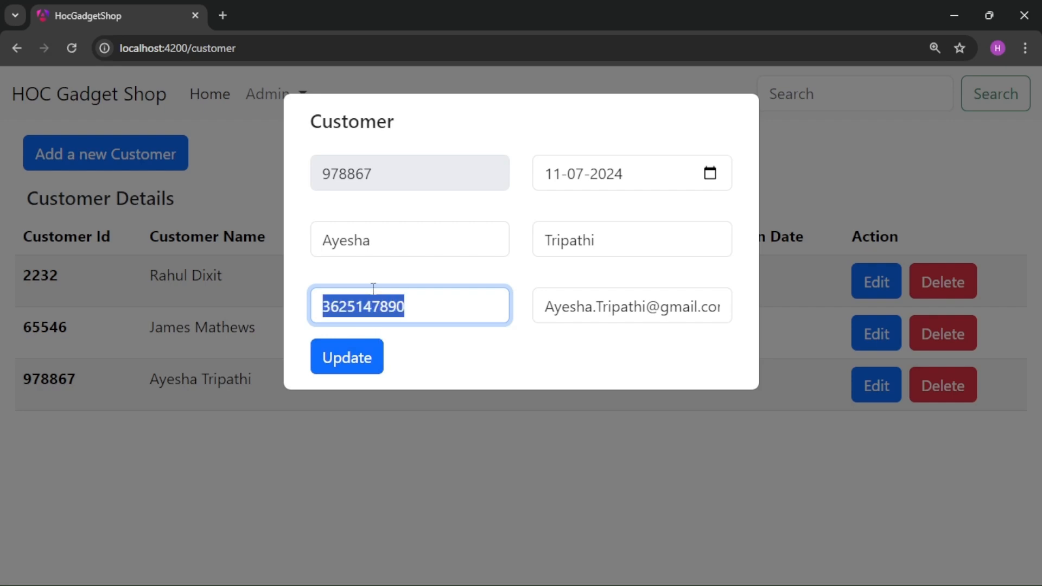
pyautogui.moveTo(421, 365)
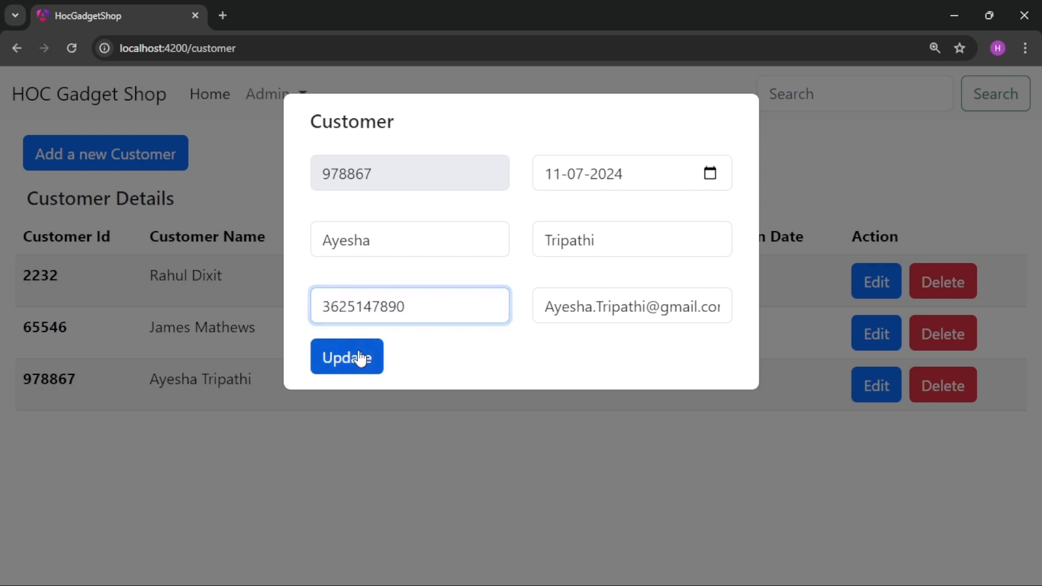
pyautogui.click(346, 357)
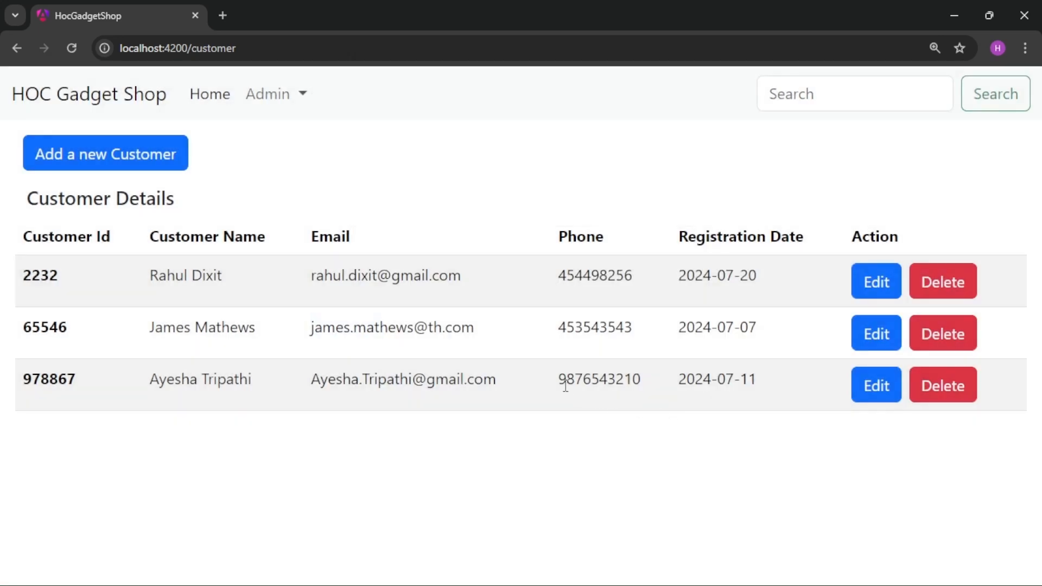
pyautogui.moveTo(564, 388)
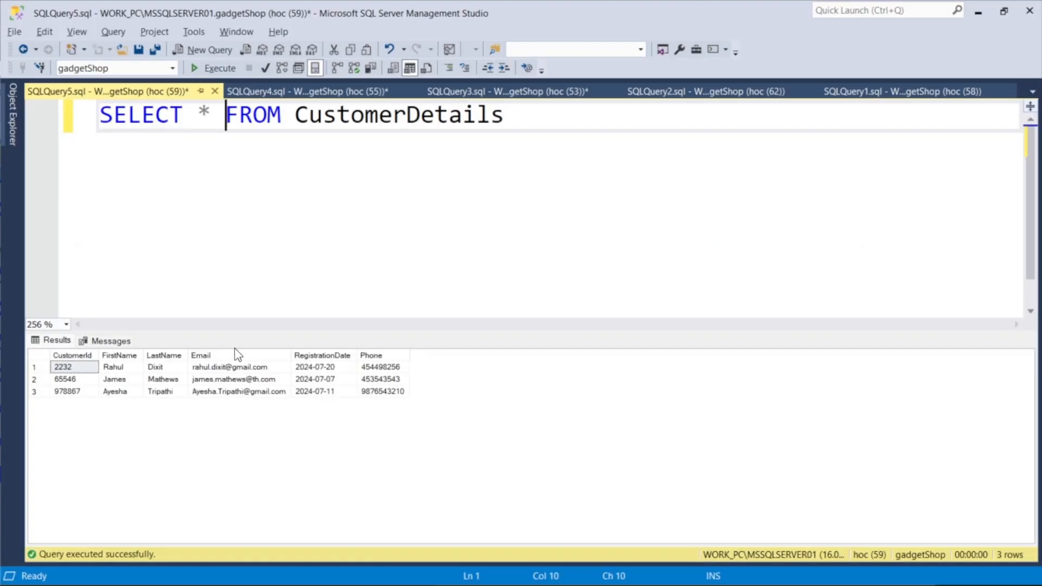
pyautogui.click(382, 391)
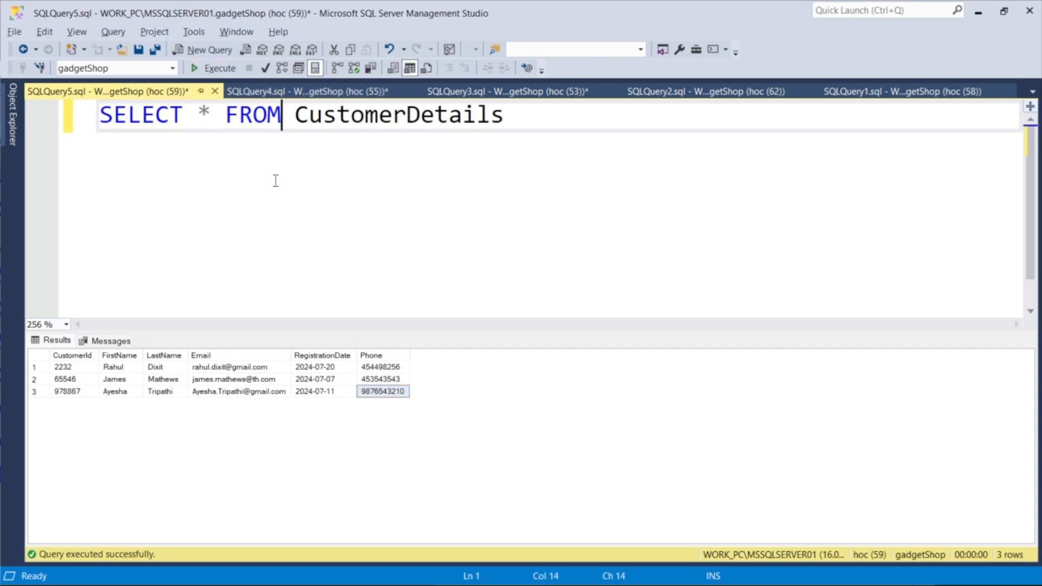
pyautogui.click(382, 391)
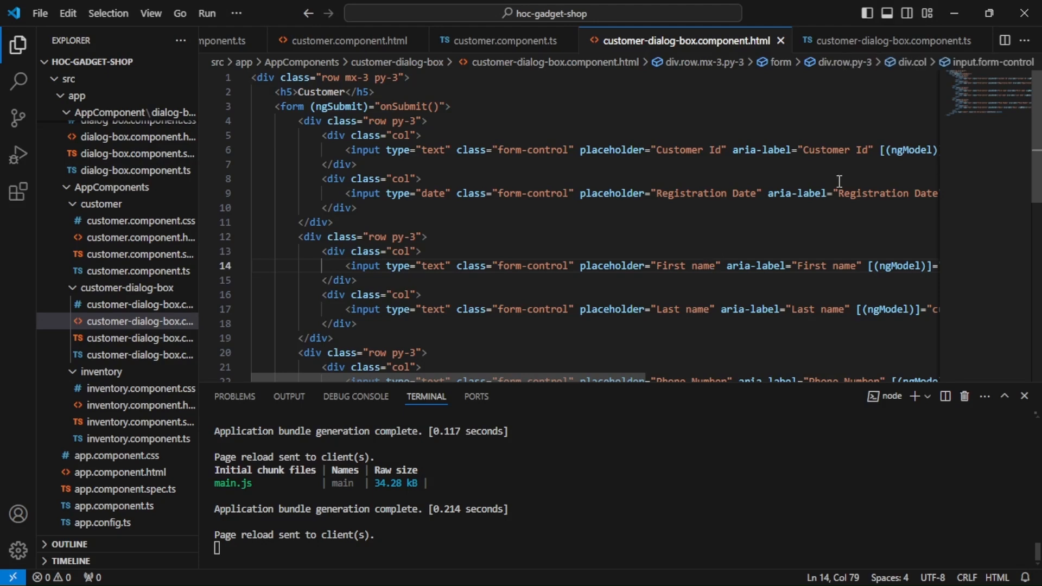
# Step: Look over onSubmit in customer-dialog-box.component.ts, then switch to customer.component.ts
pyautogui.click(895, 40)
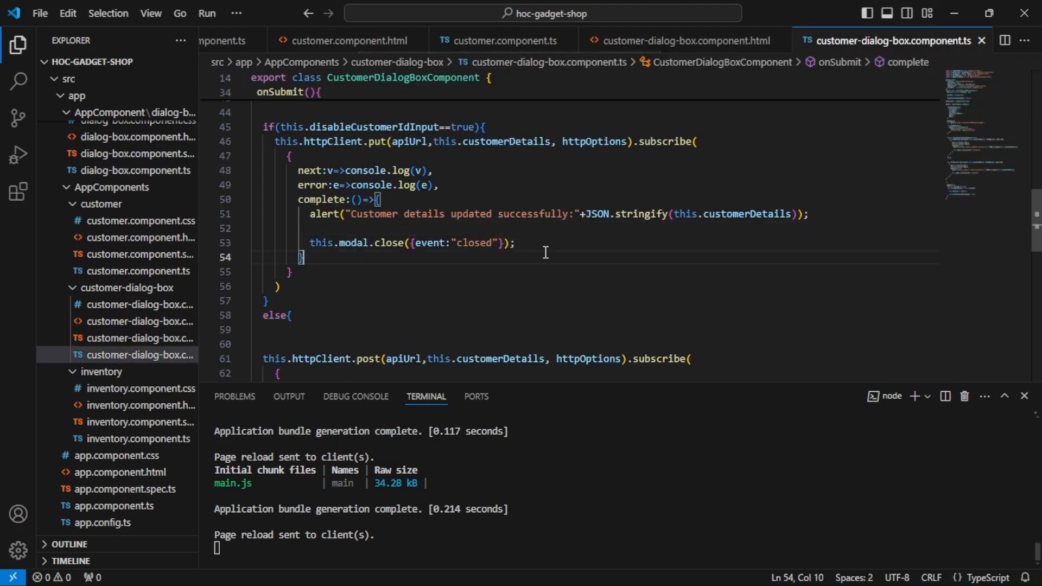
pyautogui.scroll(3)
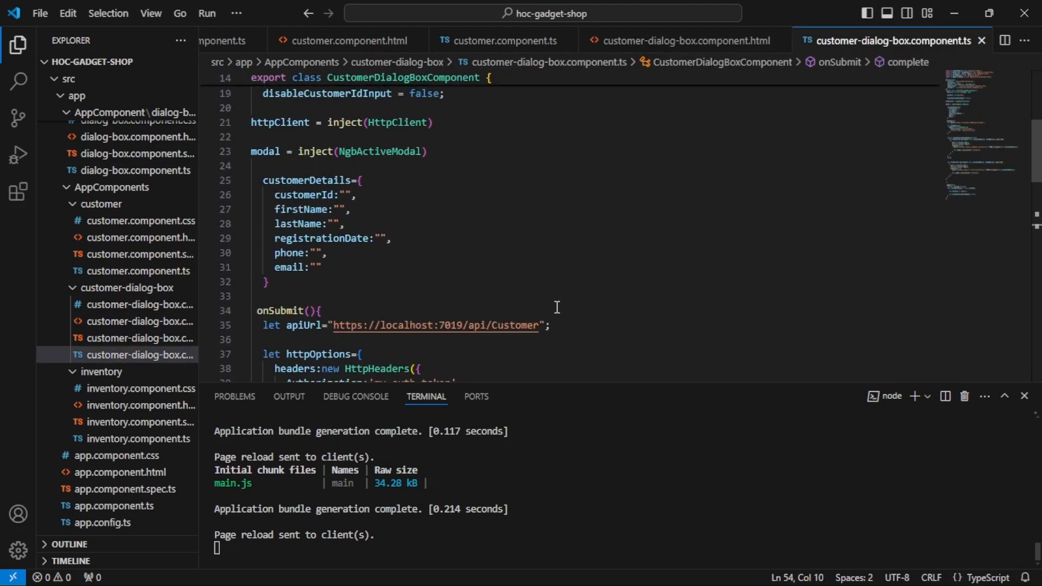
pyautogui.scroll(-3)
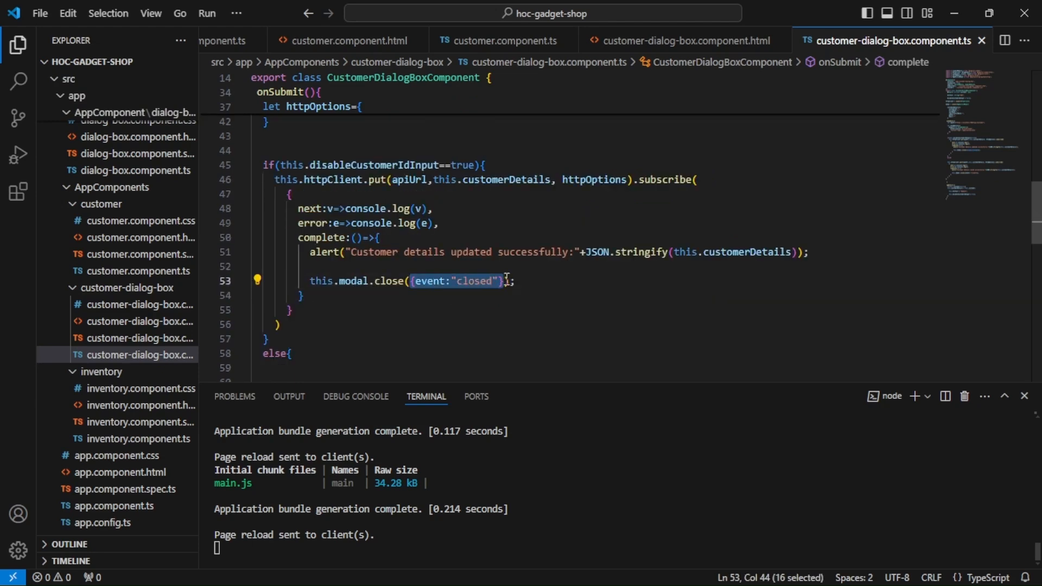
pyautogui.click(504, 40)
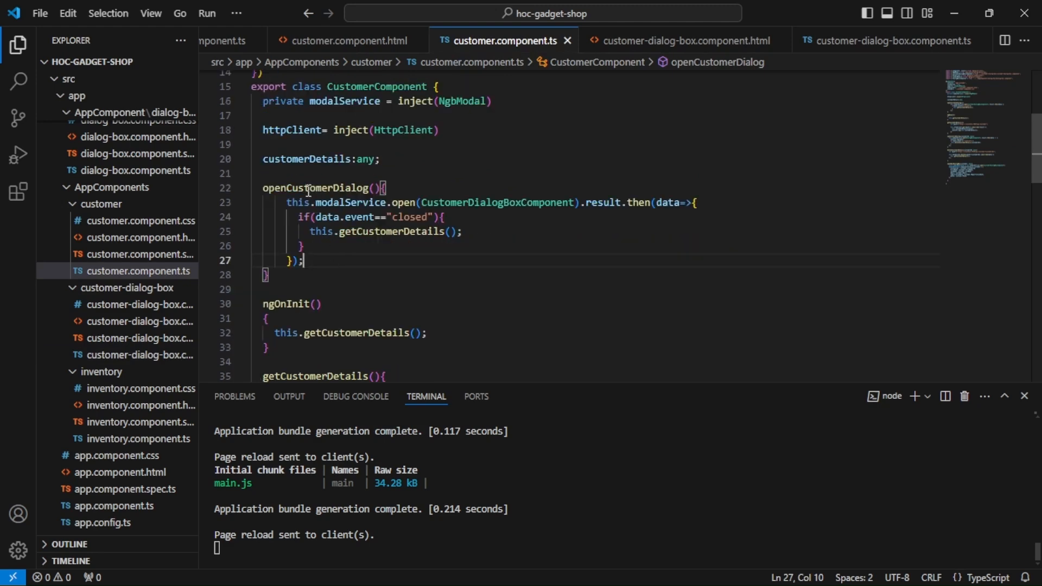
# Step: Select openCustomerDialog's if(data.event=="closed") refresh block, then scroll to openEditDialogBox
pyautogui.doubleClick(316, 187)
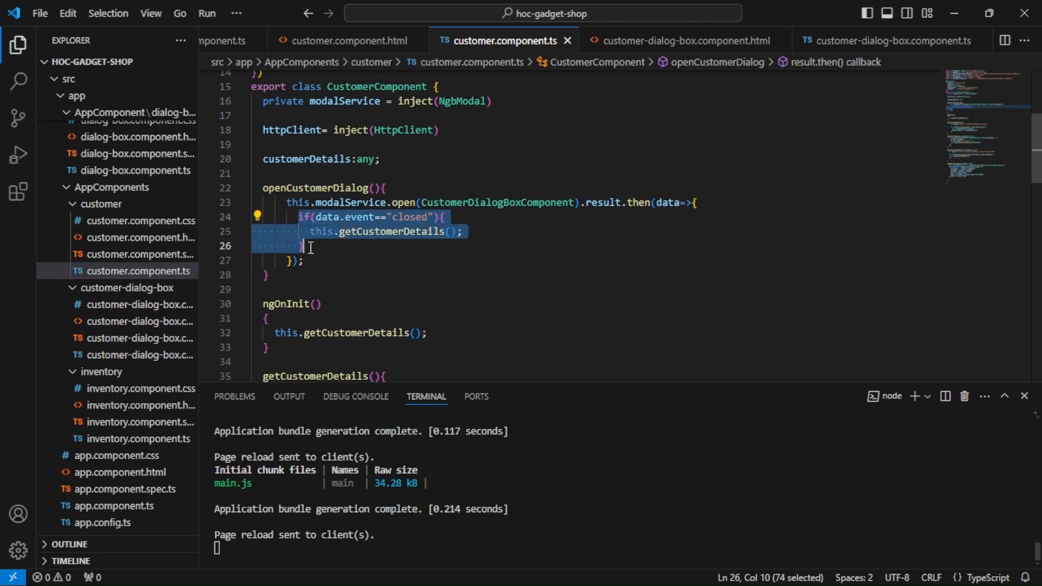
pyautogui.scroll(-3)
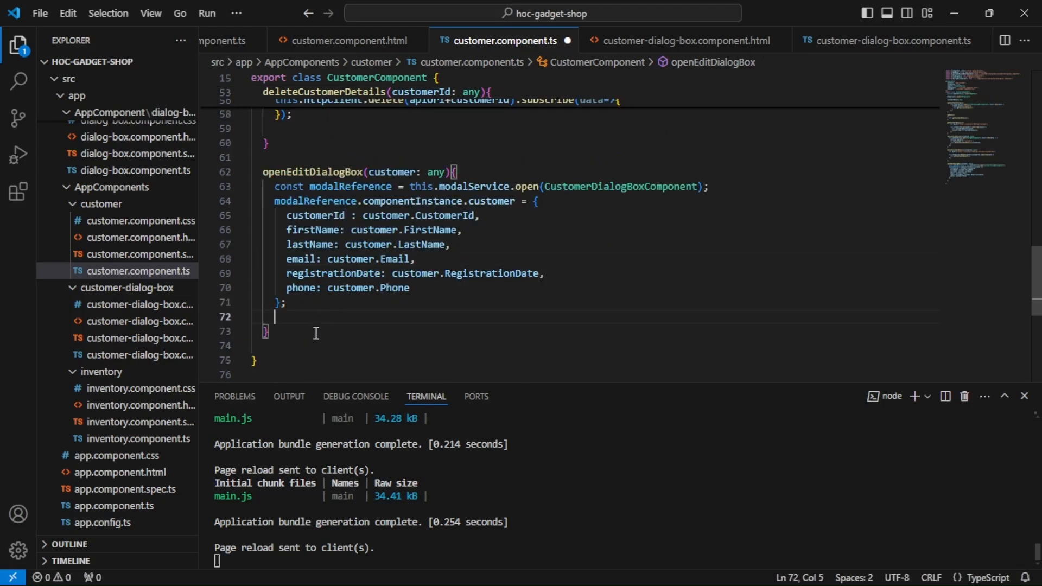
pyautogui.scroll(3)
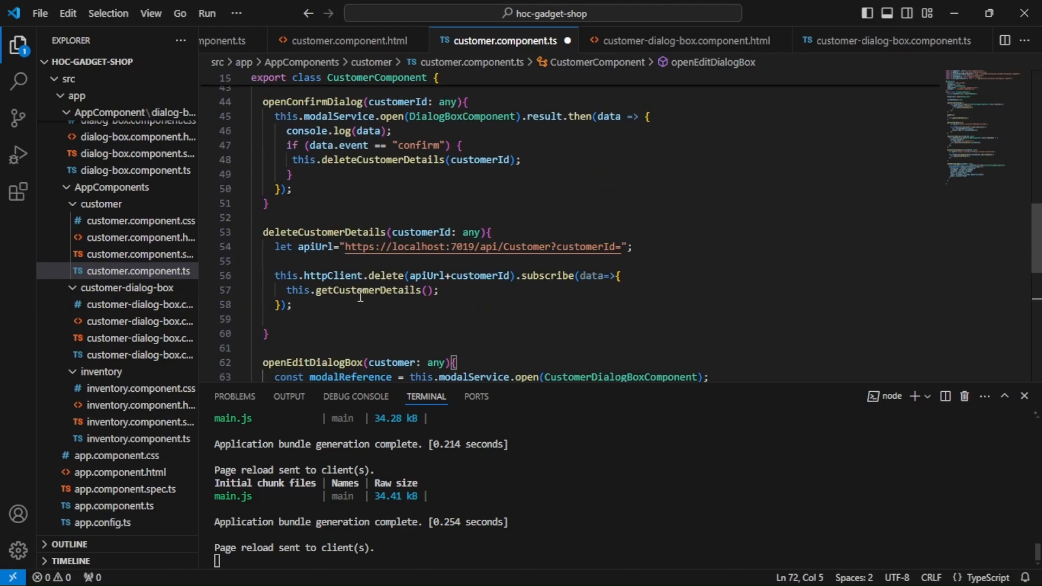
pyautogui.scroll(3)
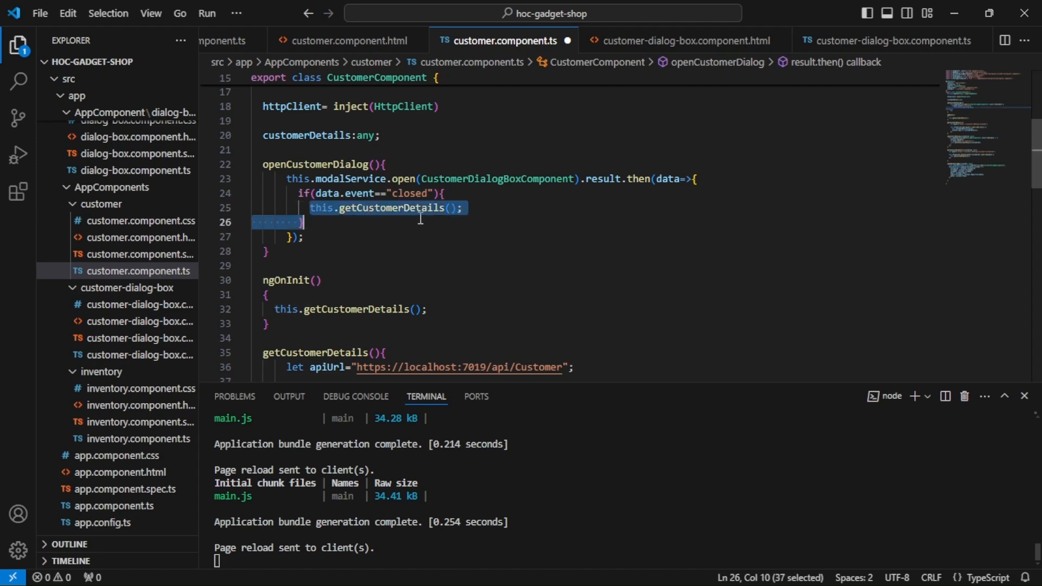
pyautogui.moveTo(303, 222); pyautogui.dragTo(303, 193)
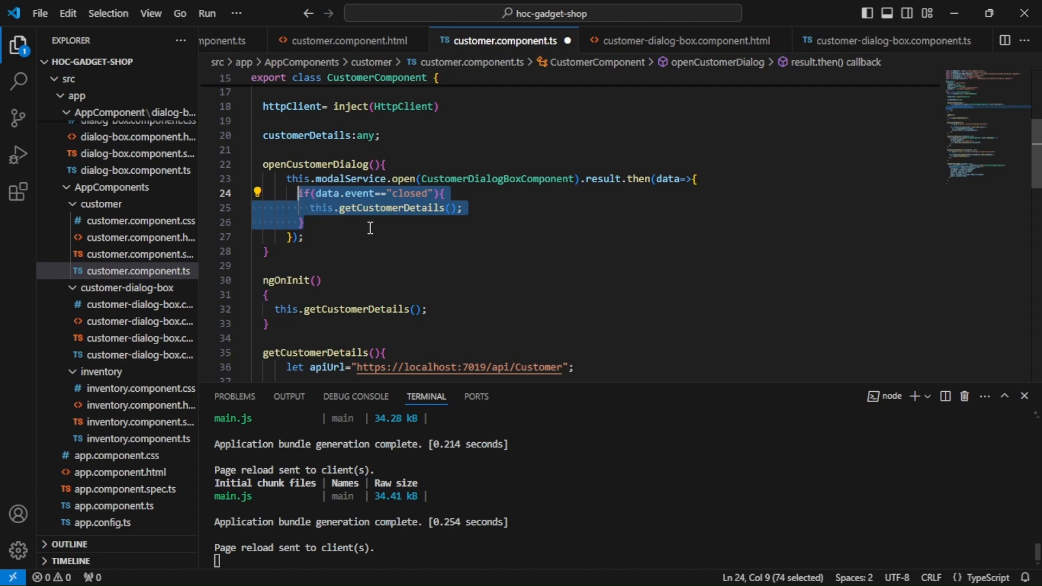
pyautogui.scroll(-3)
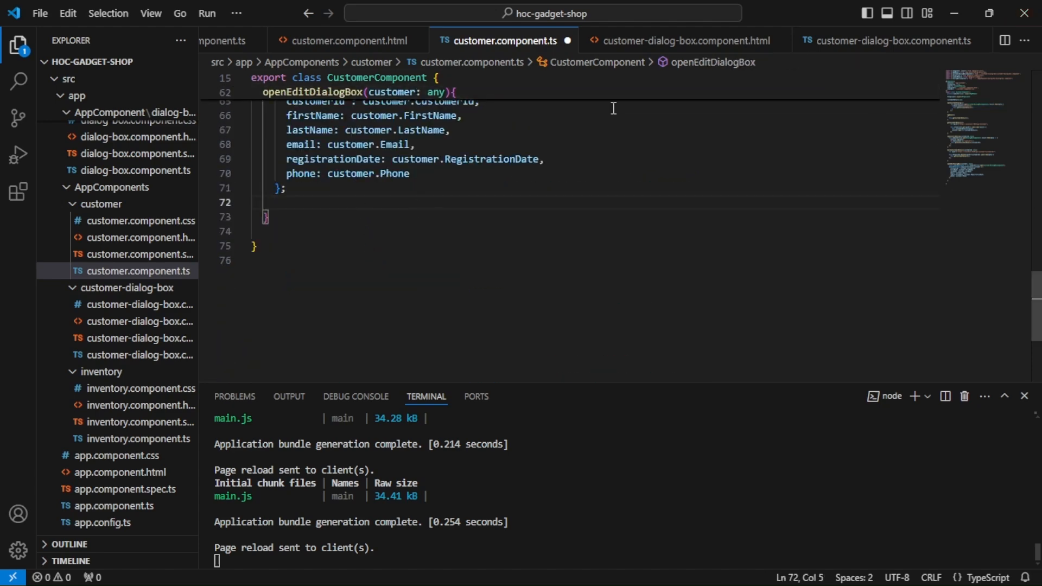
# Step: Add a modalReference.result.then handler that reloads customers when data.event is "closed"
pyautogui.write('modalReference.result.then(')
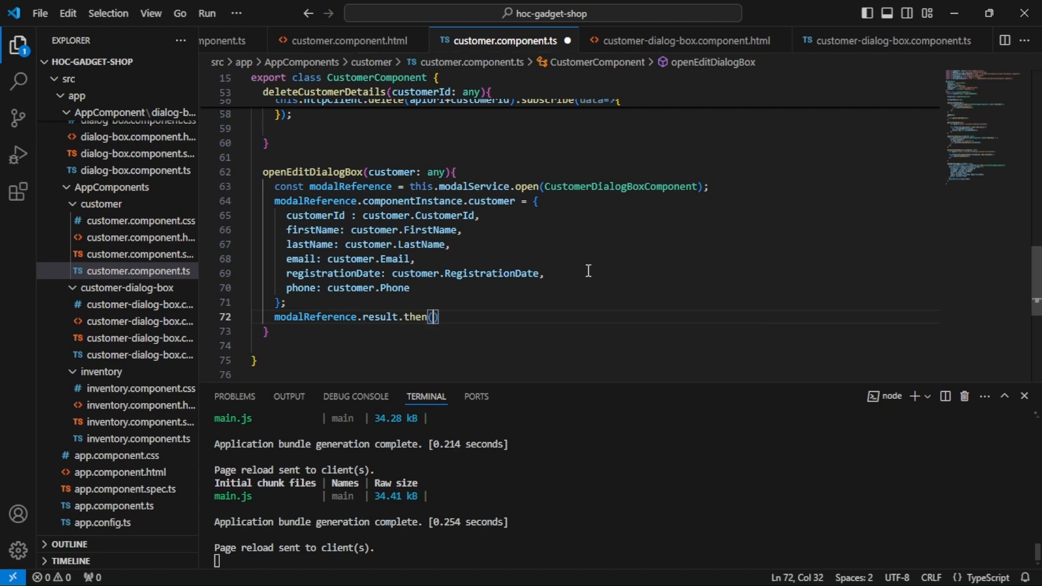
pyautogui.write('data=')
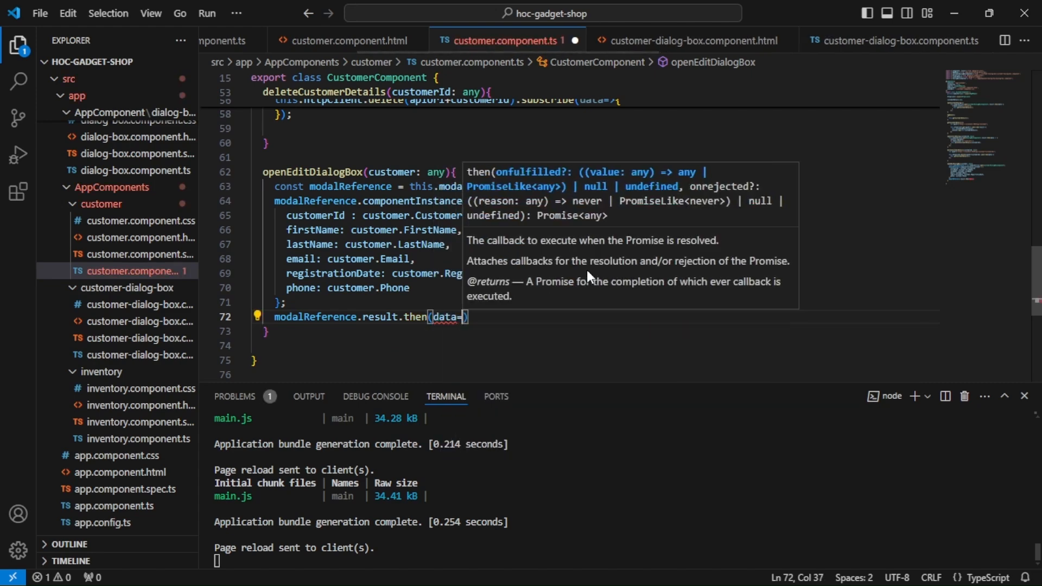
pyautogui.write('{')
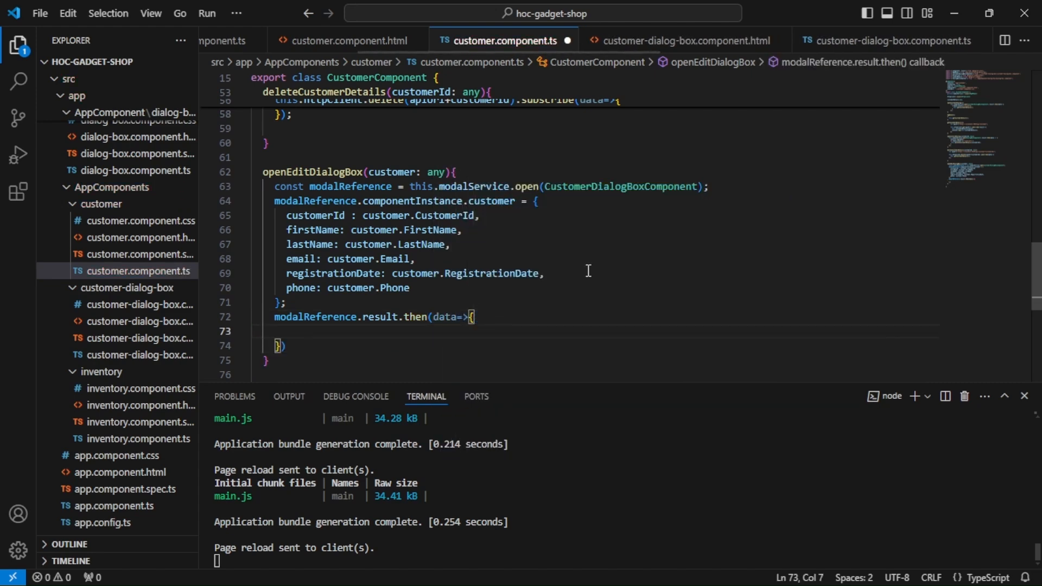
pyautogui.write('if(data.event=="closed"){')
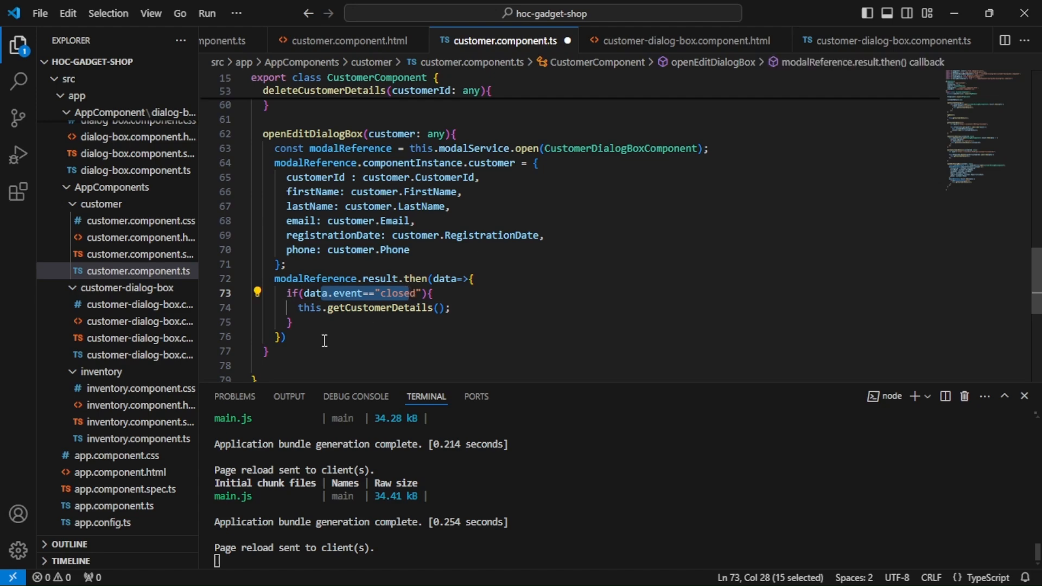
pyautogui.click(293, 337)
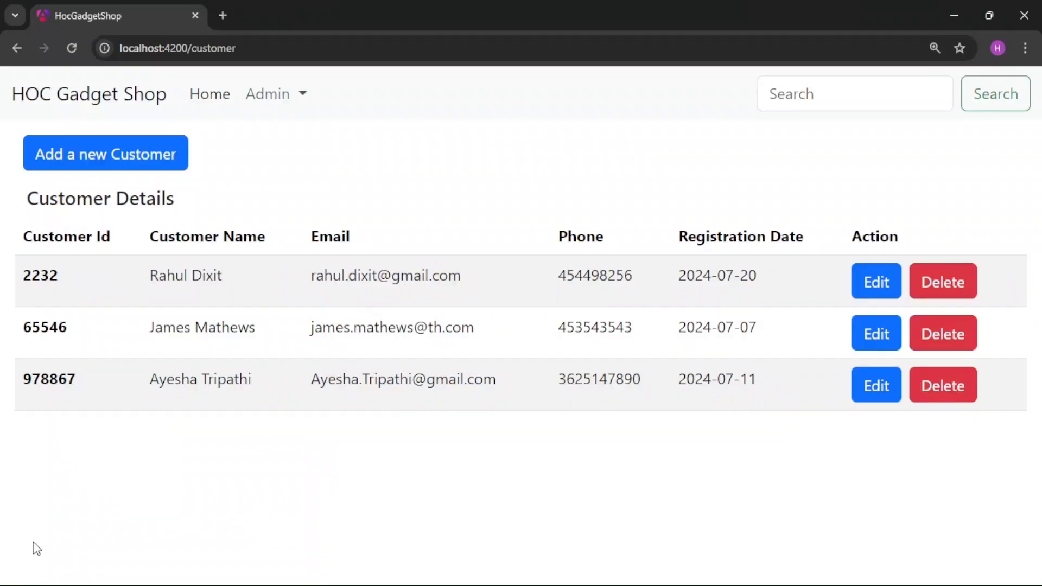
pyautogui.moveTo(396, 444)
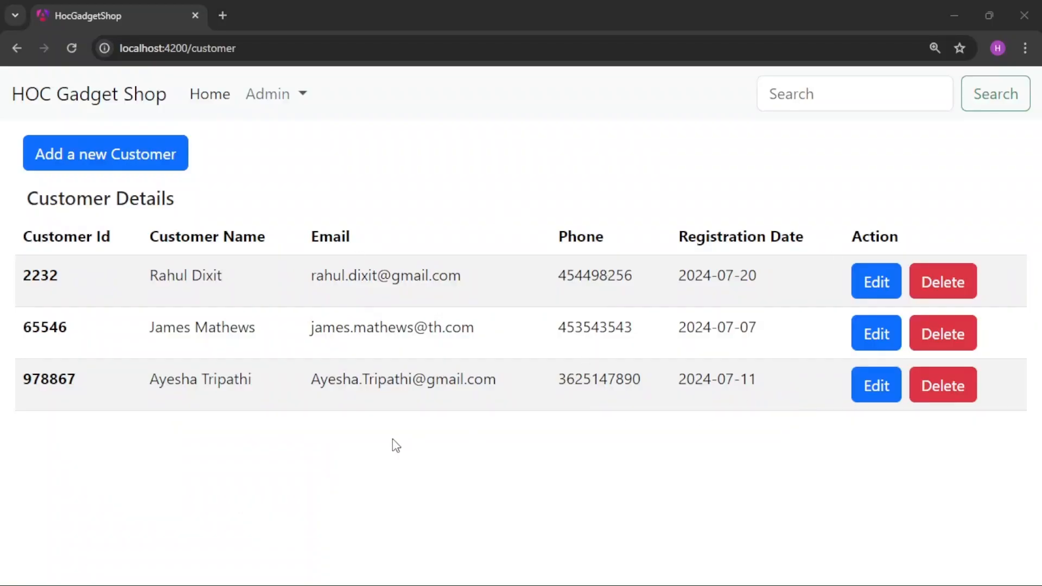
pyautogui.moveTo(371, 453)
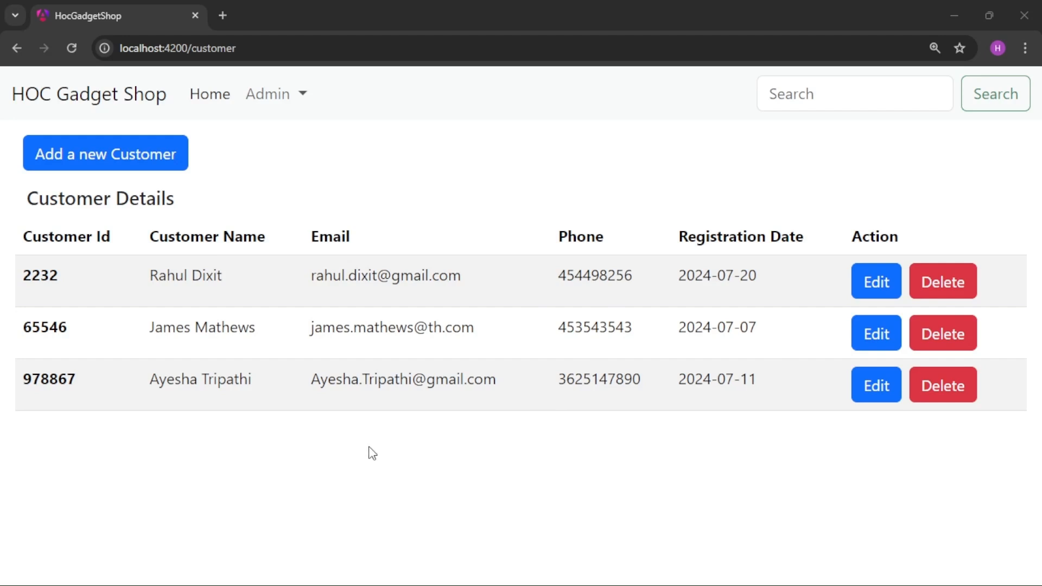
pyautogui.moveTo(876, 385)
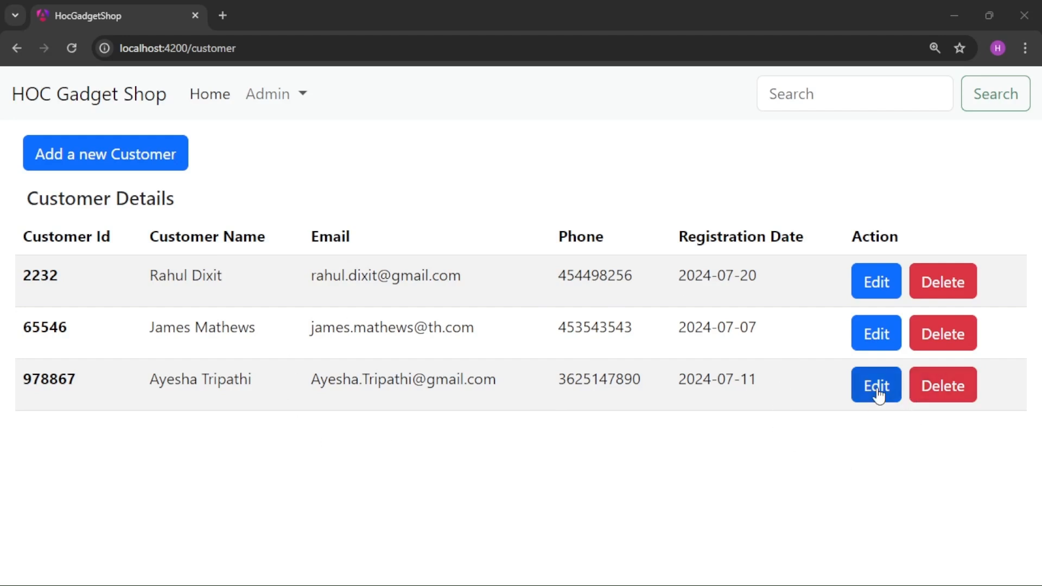
pyautogui.click(876, 384)
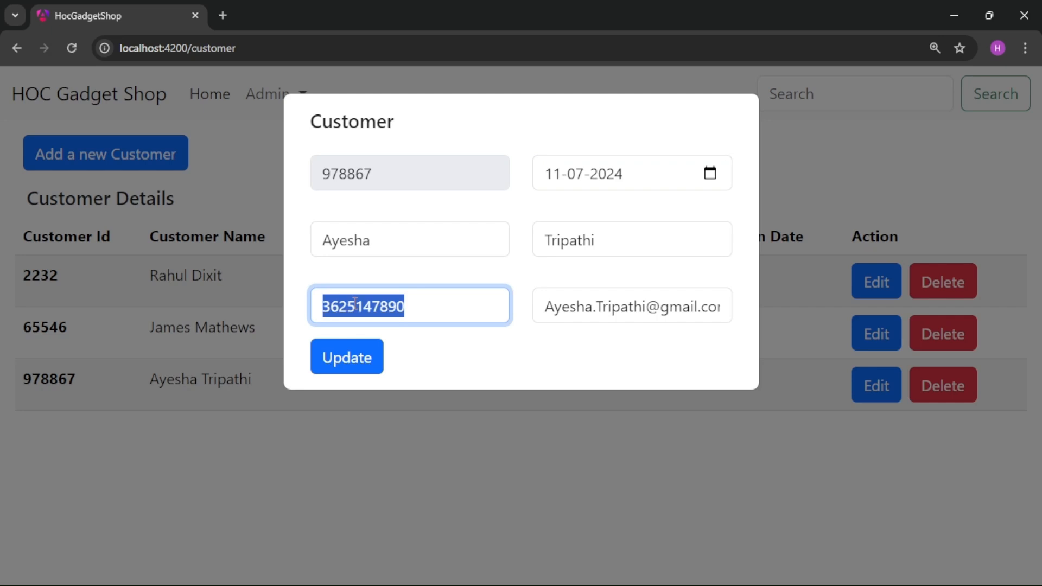
pyautogui.write('9876543210')
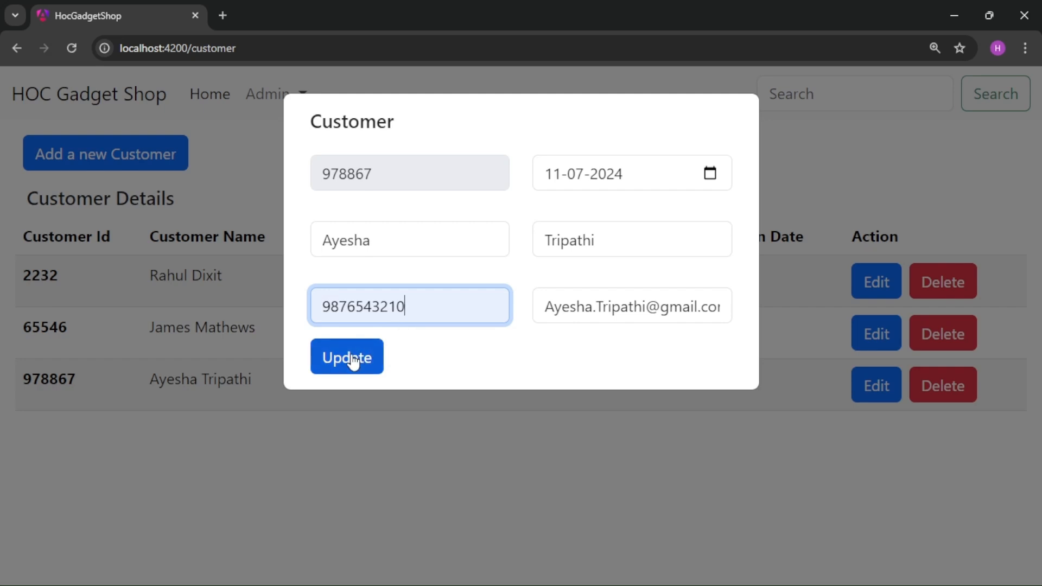
pyautogui.click(346, 357)
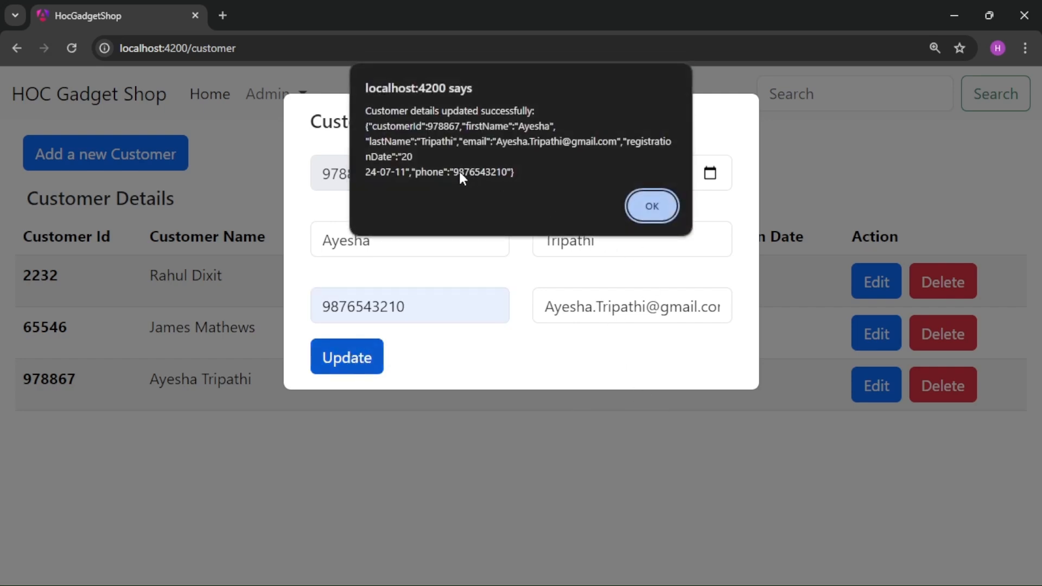
pyautogui.click(652, 206)
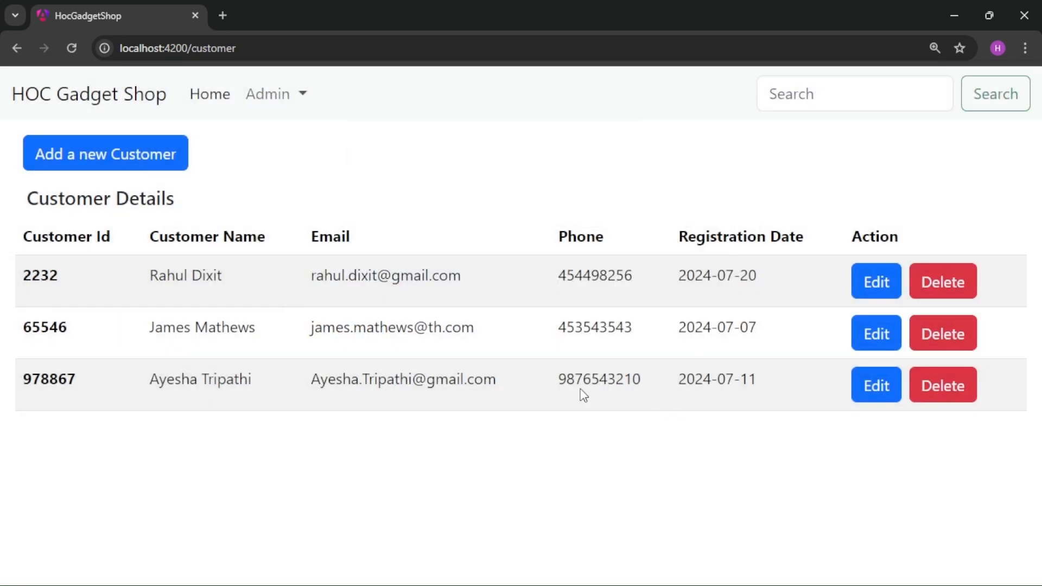
pyautogui.doubleClick(599, 379)
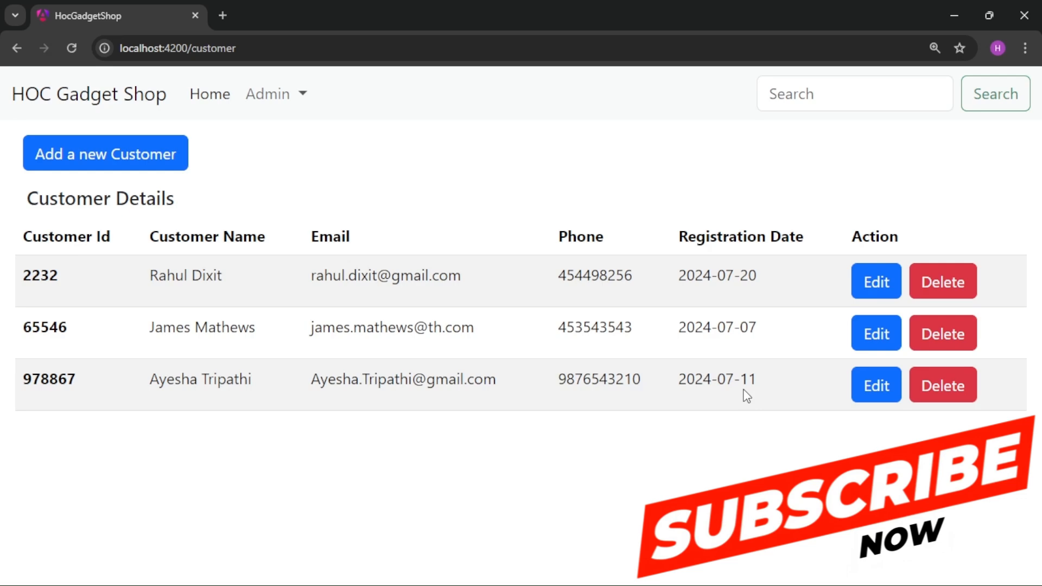
pyautogui.moveTo(645, 408)
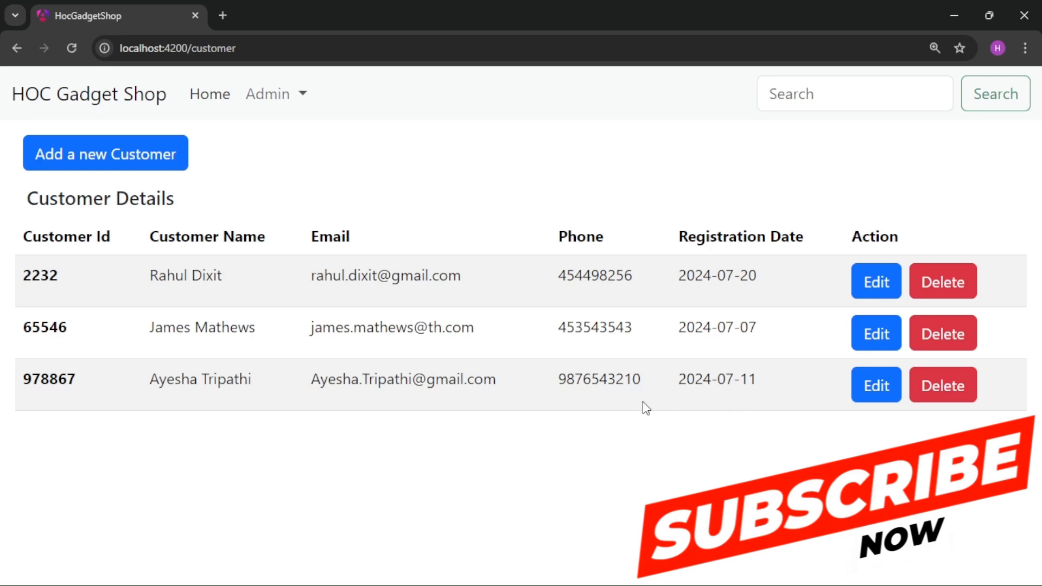
pyautogui.doubleClick(598, 379)
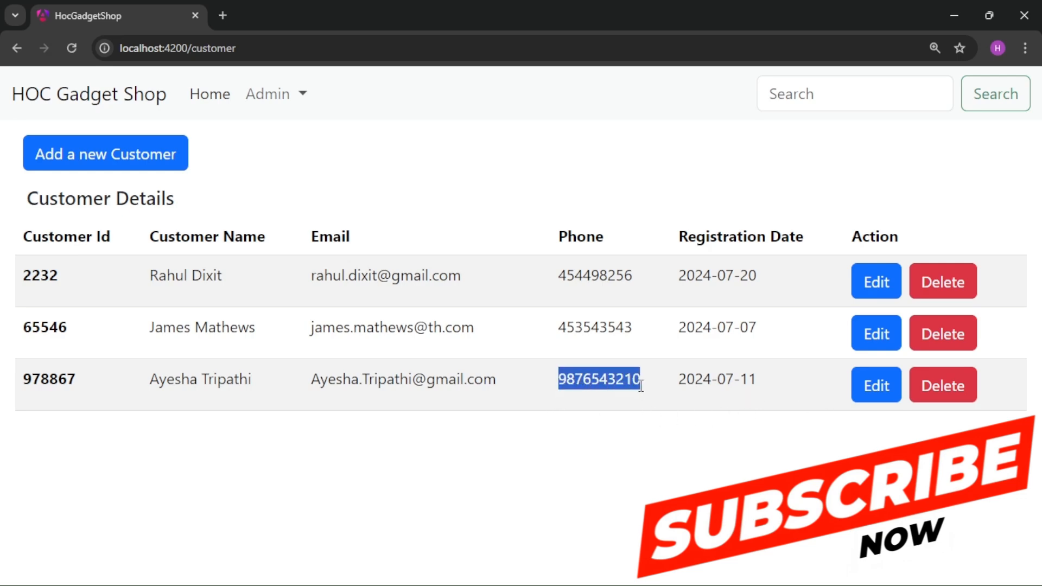
pyautogui.click(875, 385)
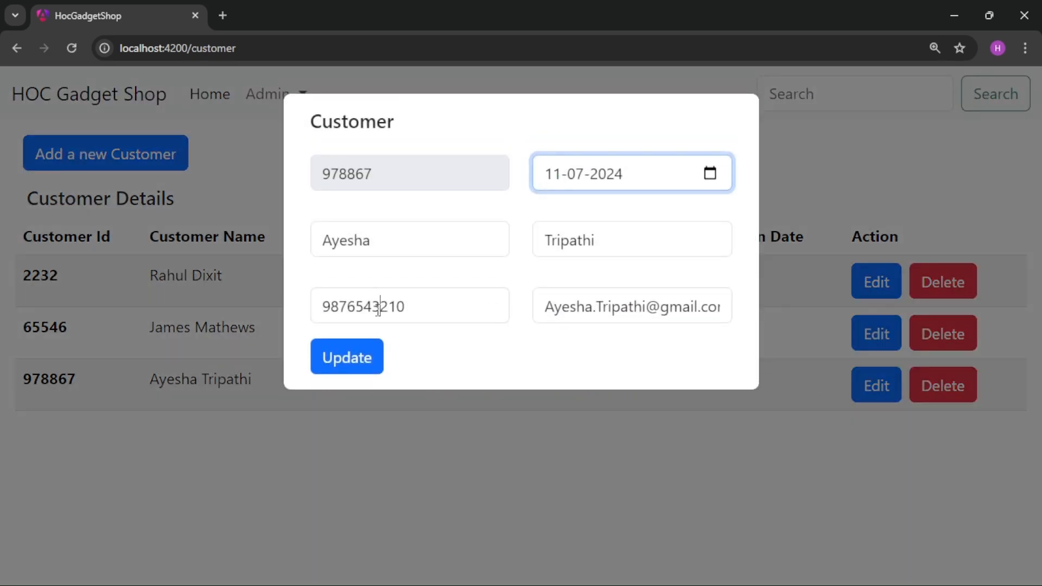
pyautogui.click(346, 357)
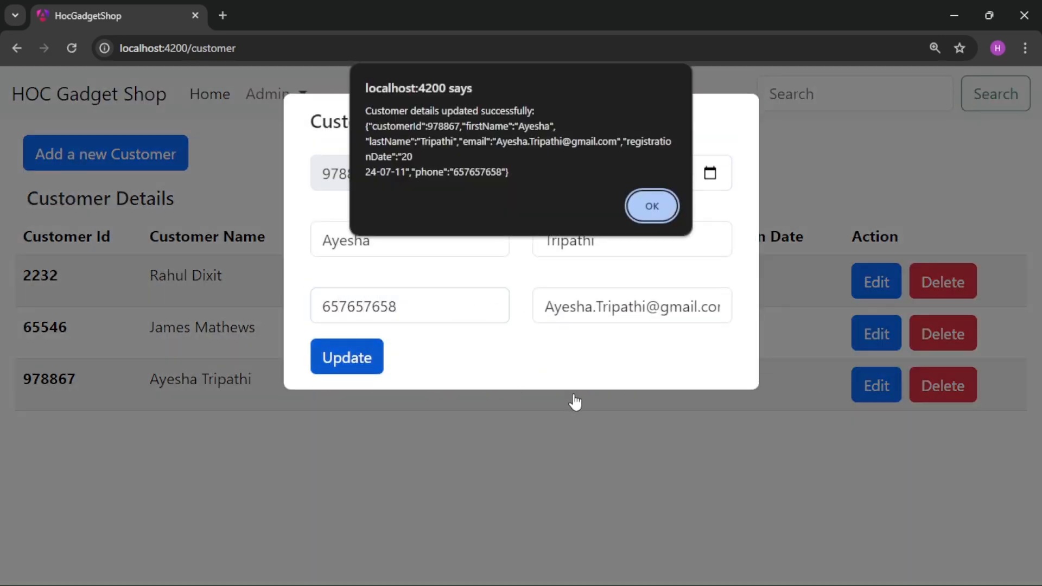
pyautogui.click(651, 206)
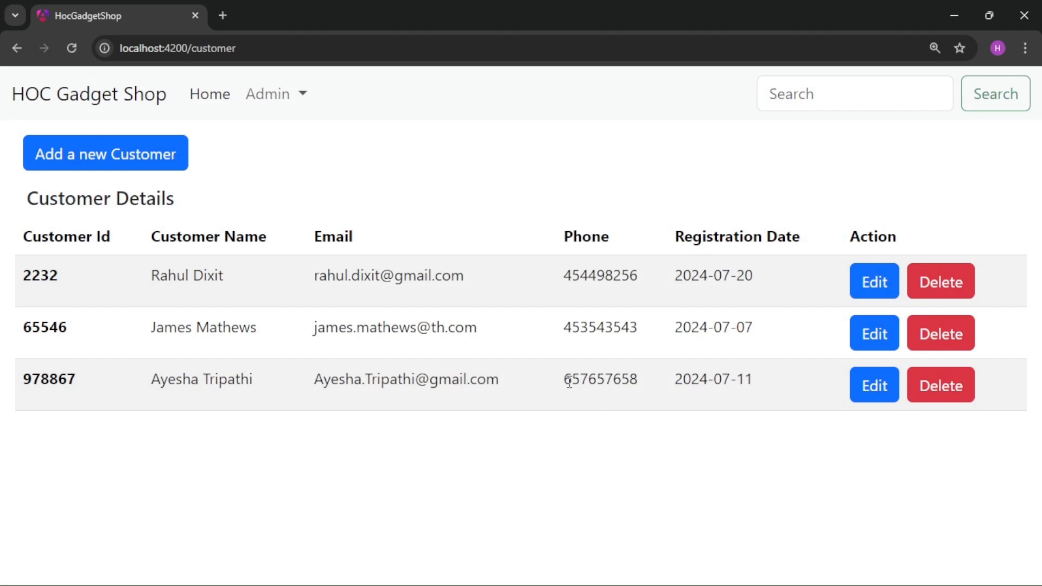
pyautogui.moveTo(258, 362)
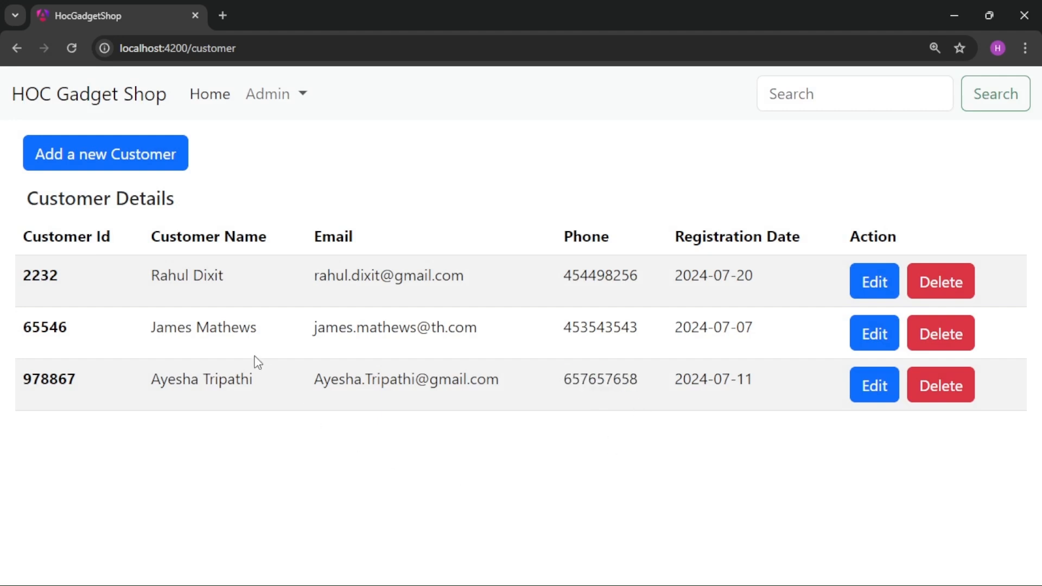
pyautogui.moveTo(853, 409)
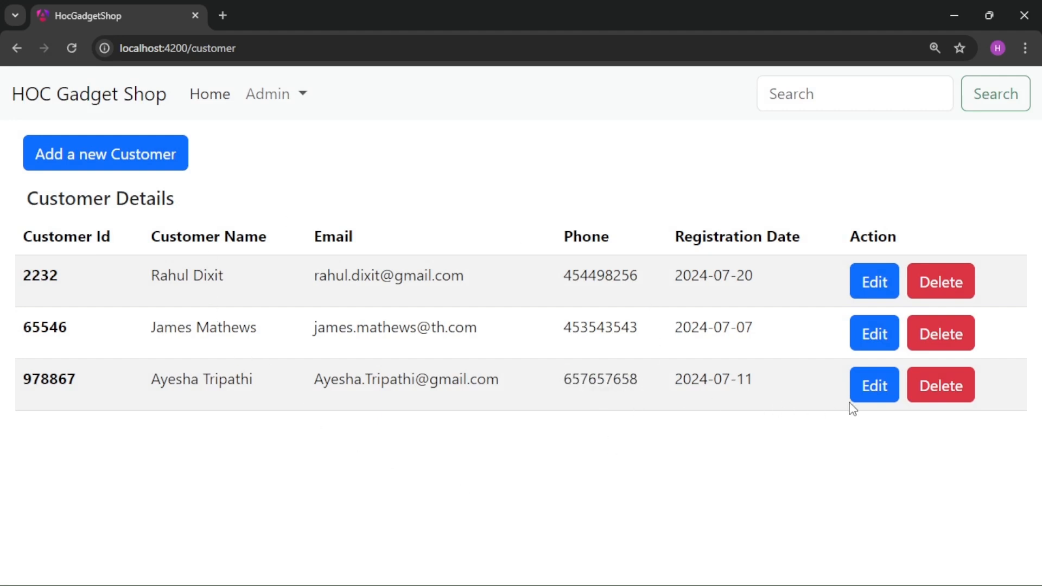
pyautogui.click(874, 385)
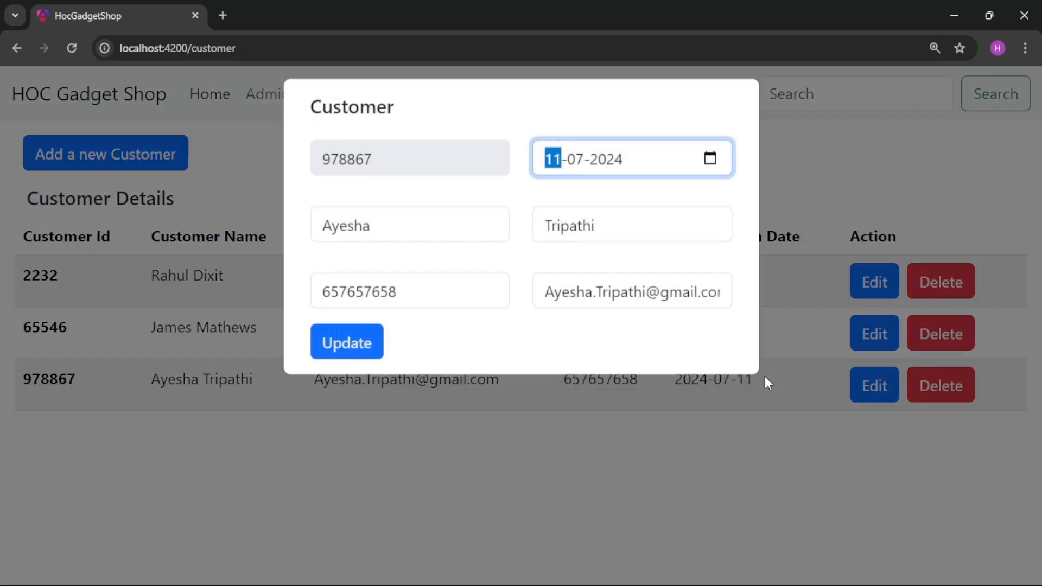
pyautogui.click(346, 341)
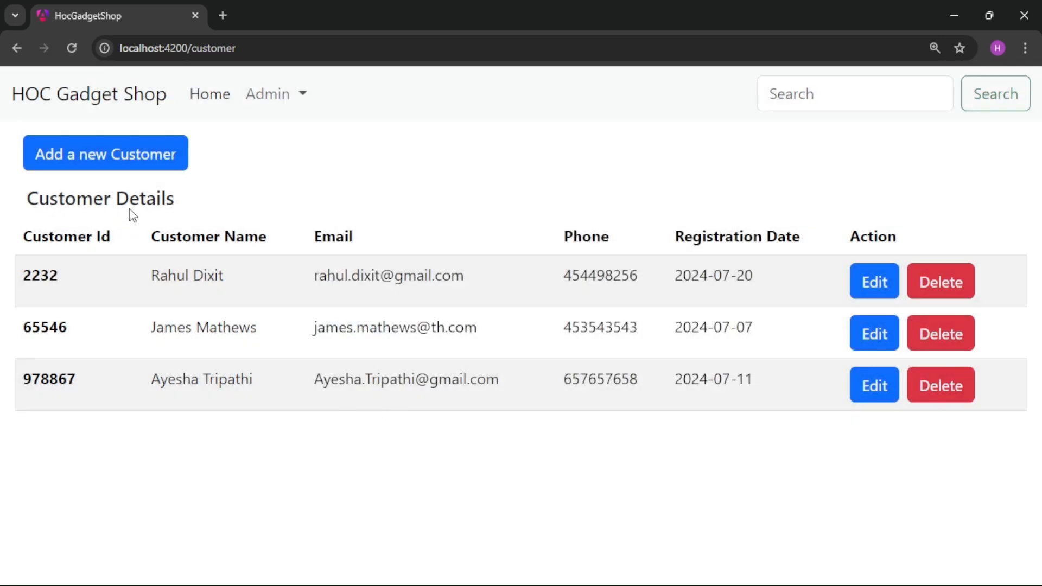
pyautogui.click(104, 153)
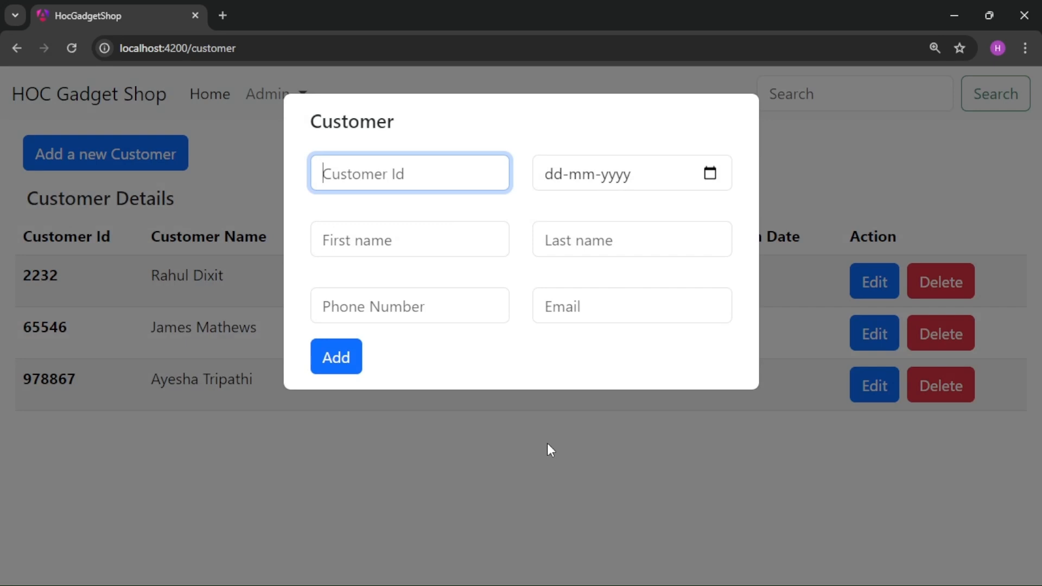
pyautogui.moveTo(424, 354)
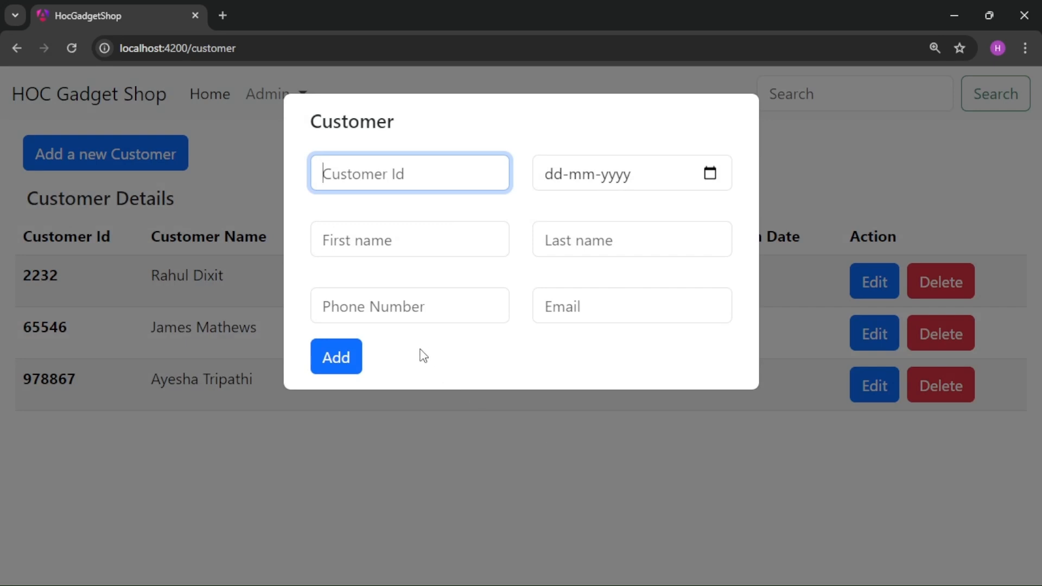
pyautogui.click(409, 172)
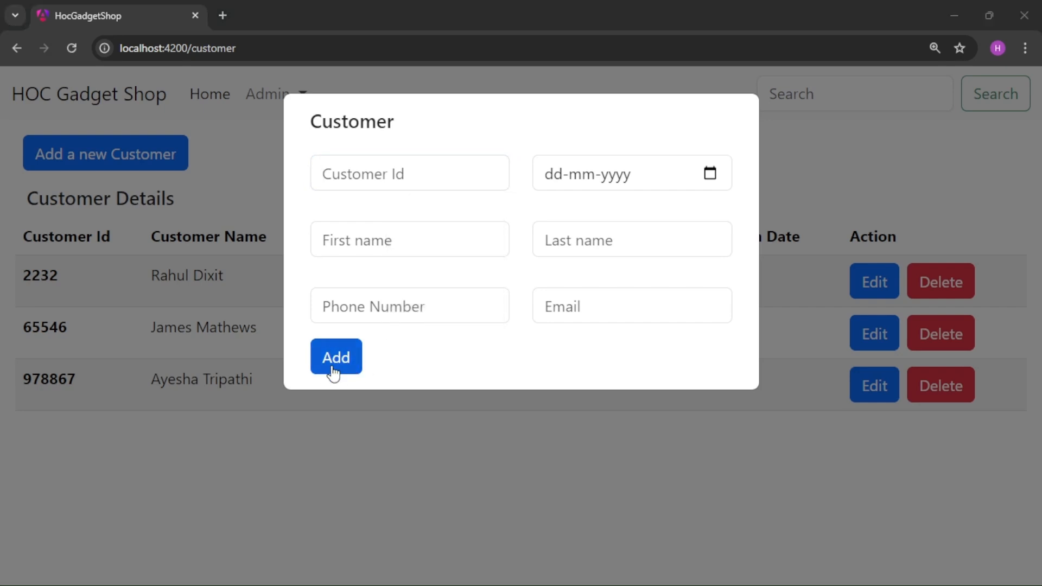
pyautogui.click(336, 357)
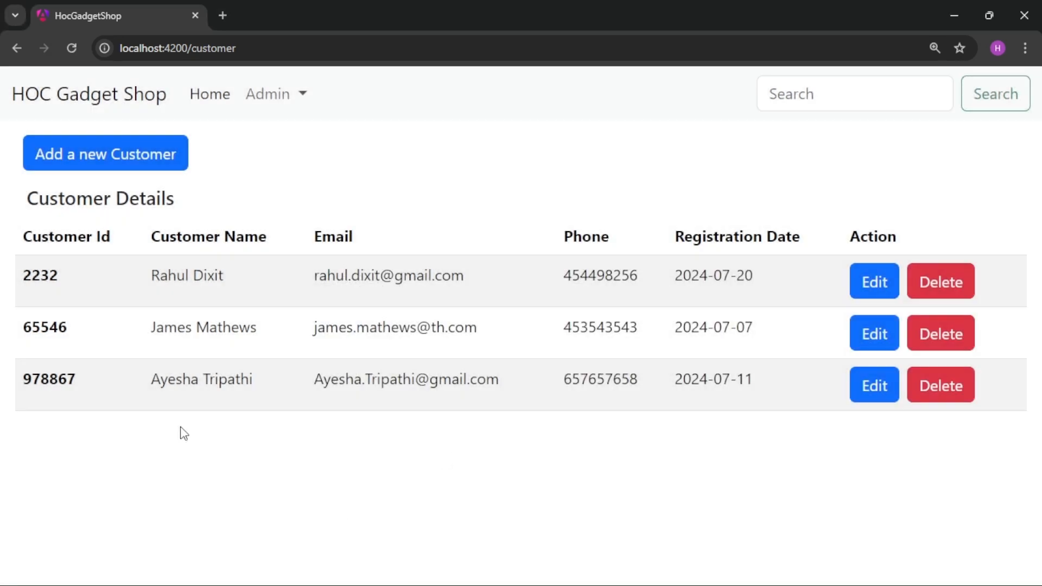
pyautogui.moveTo(136, 379)
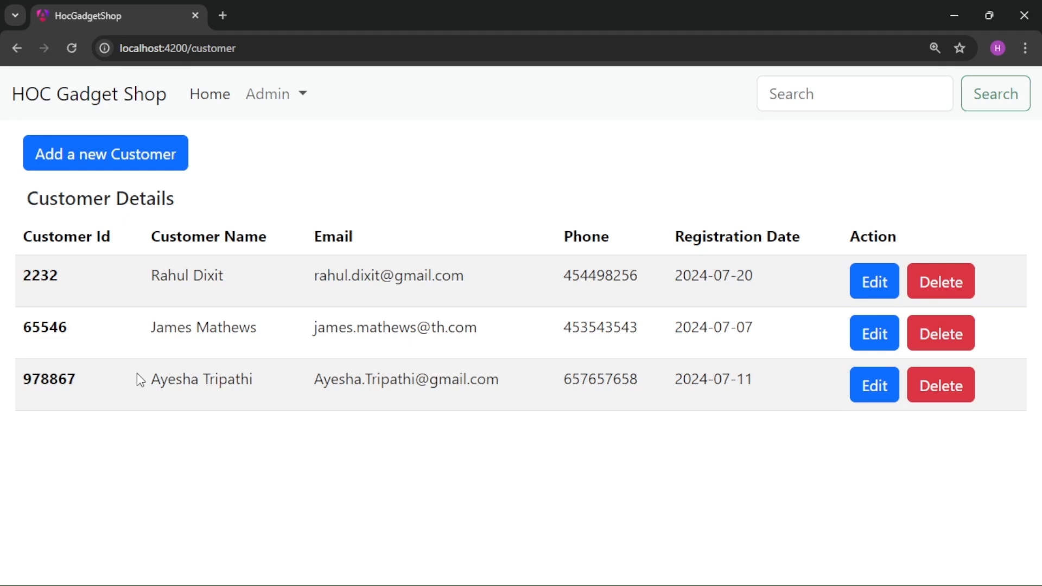
pyautogui.moveTo(544, 329)
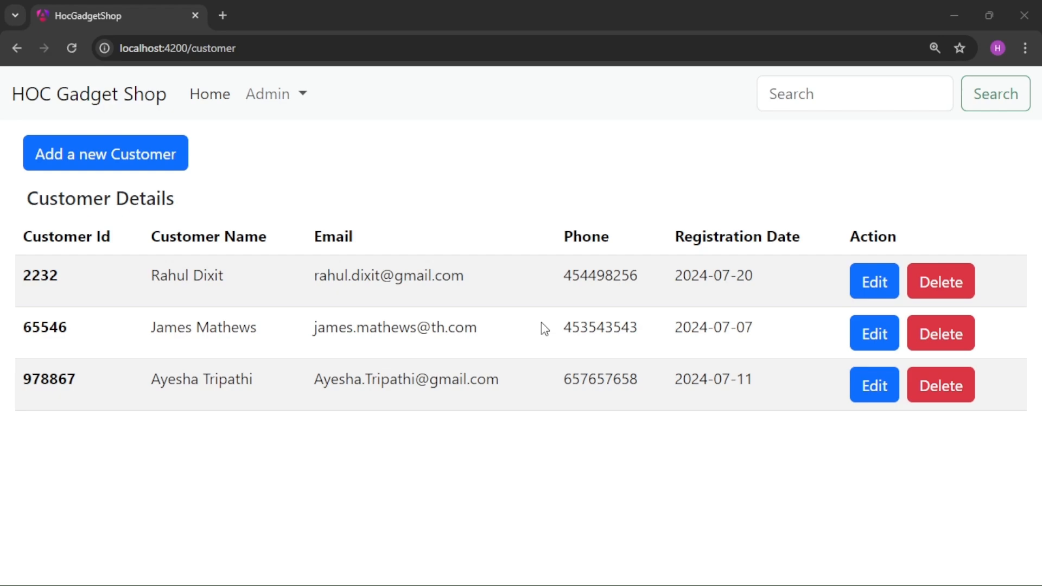
pyautogui.moveTo(404, 397)
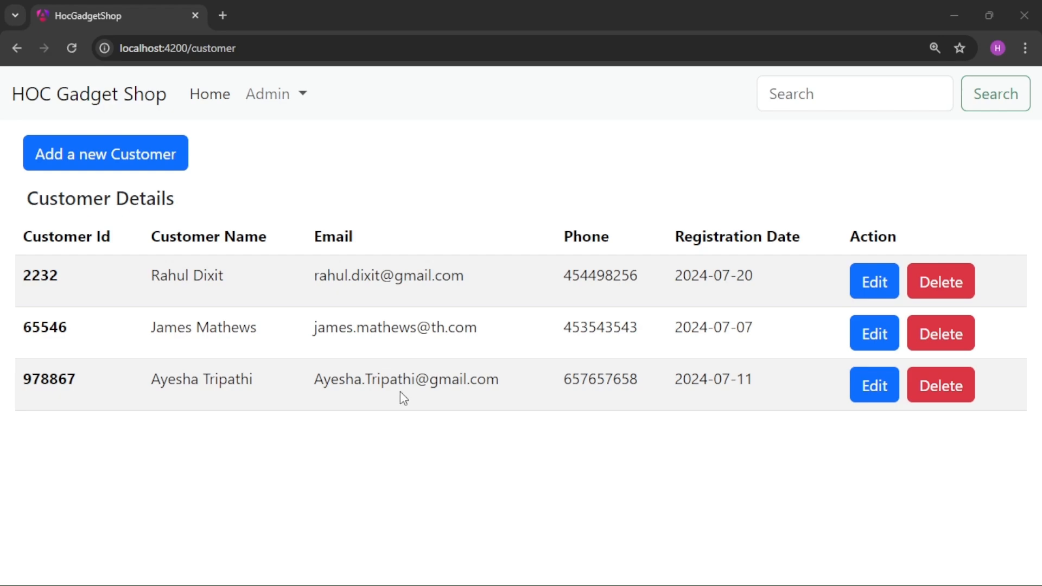